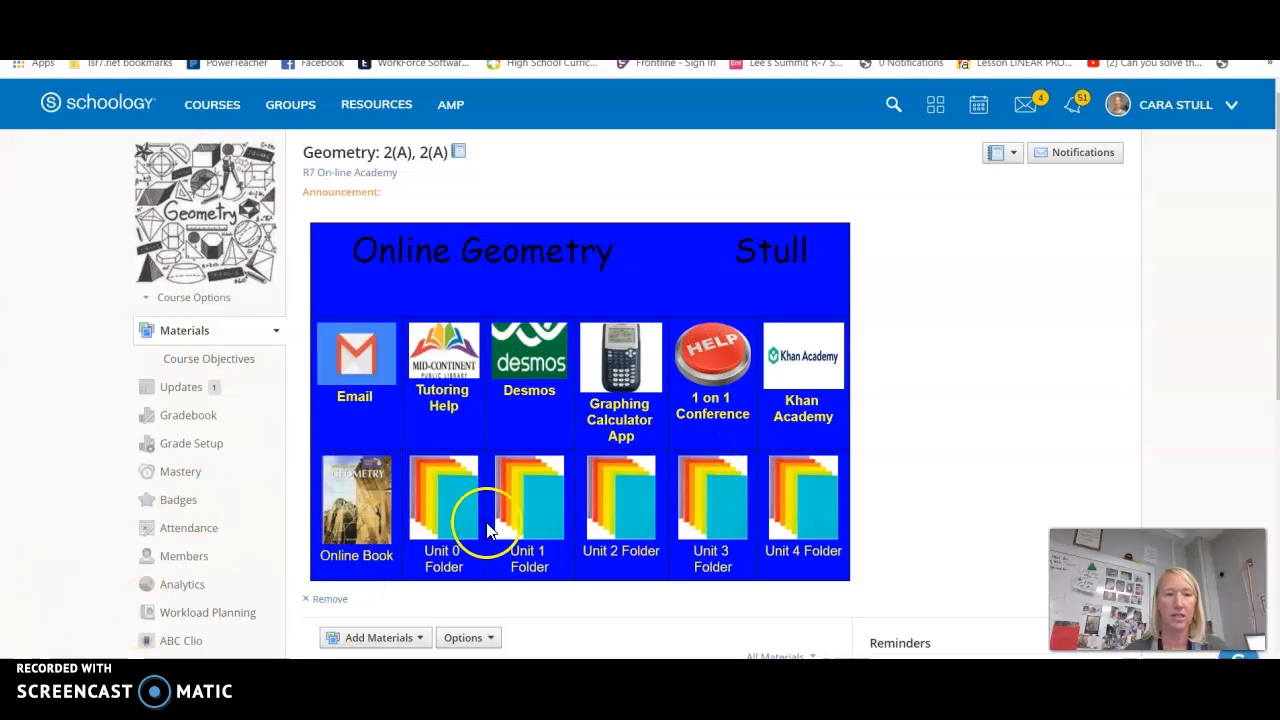
mouse_move(344, 414)
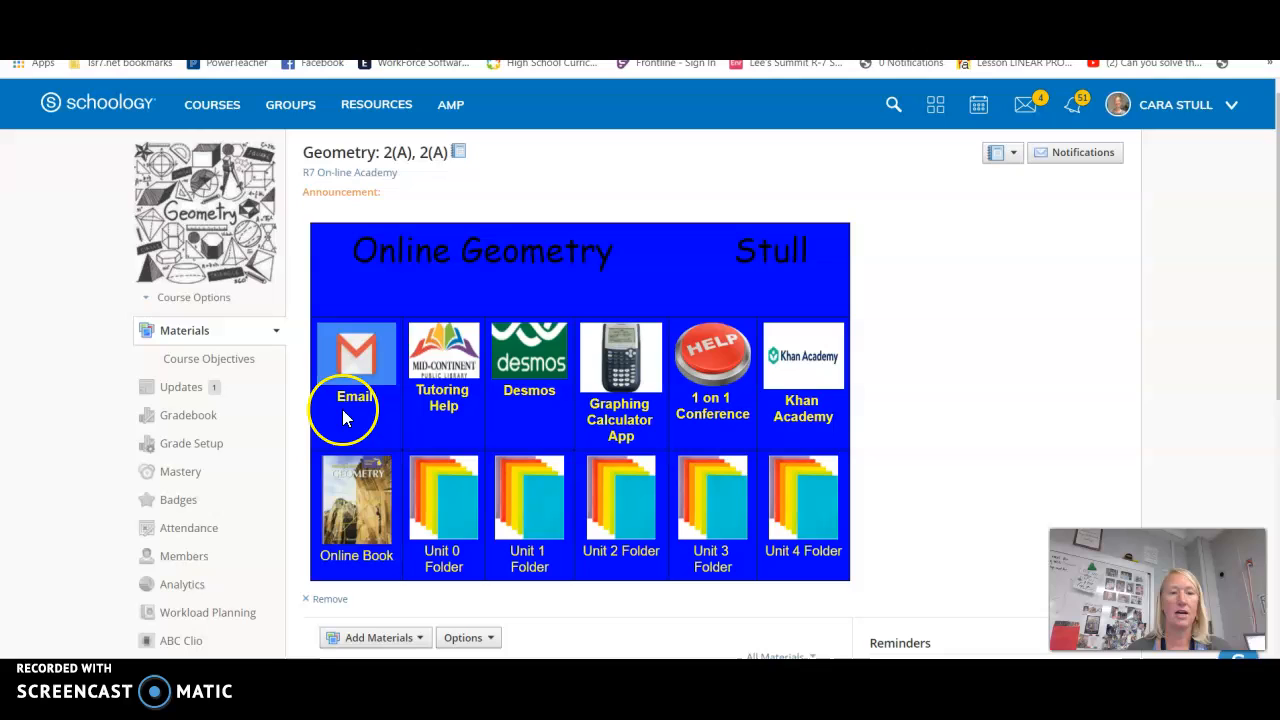
mouse_move(358, 350)
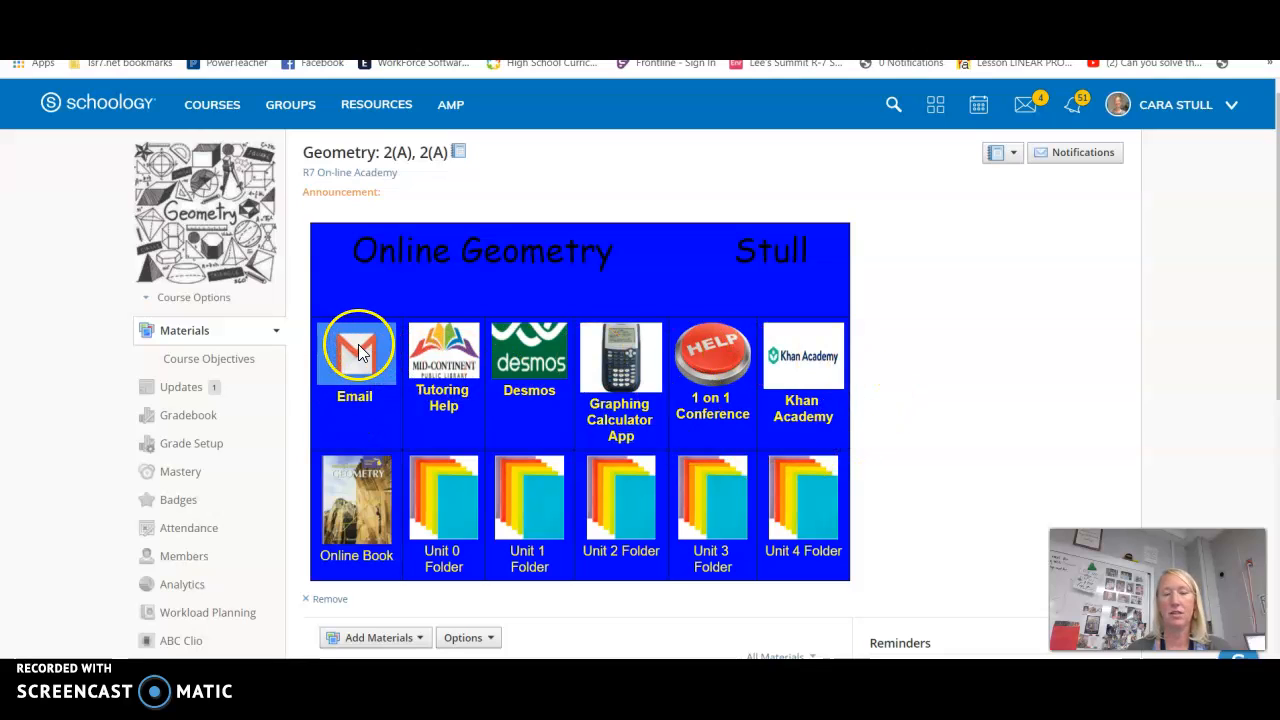
mouse_move(460, 380)
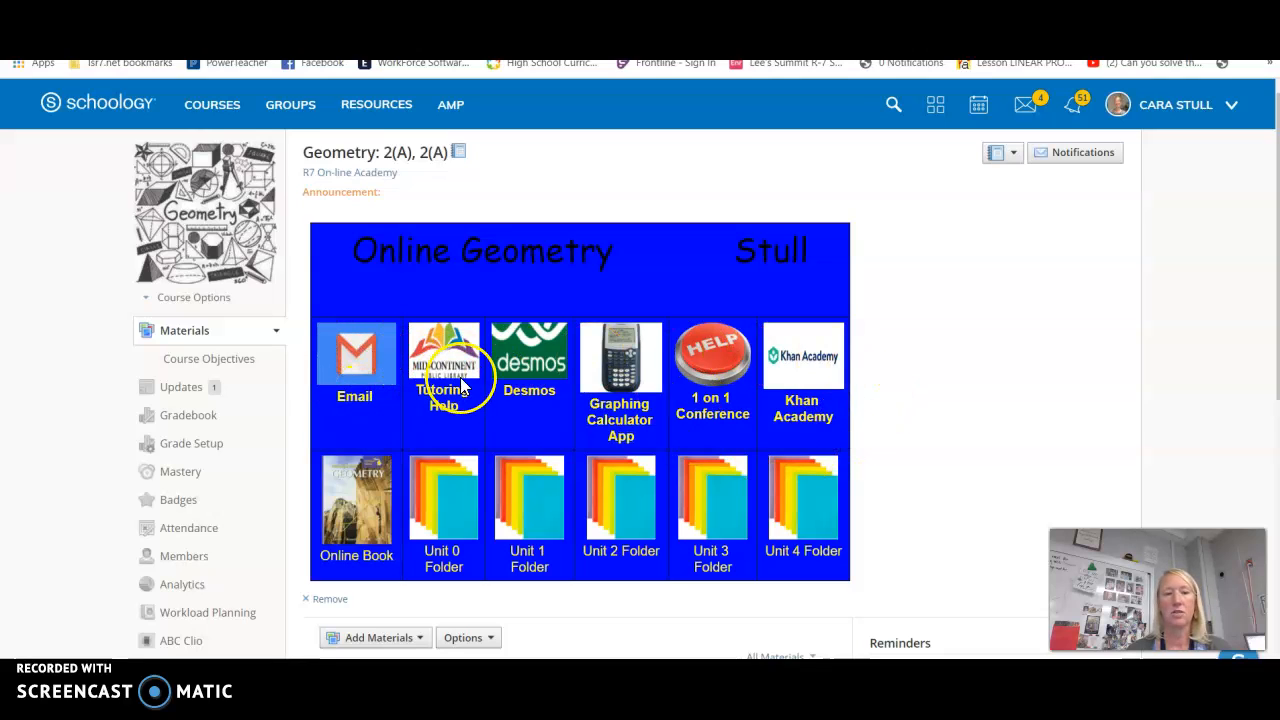
mouse_move(444, 400)
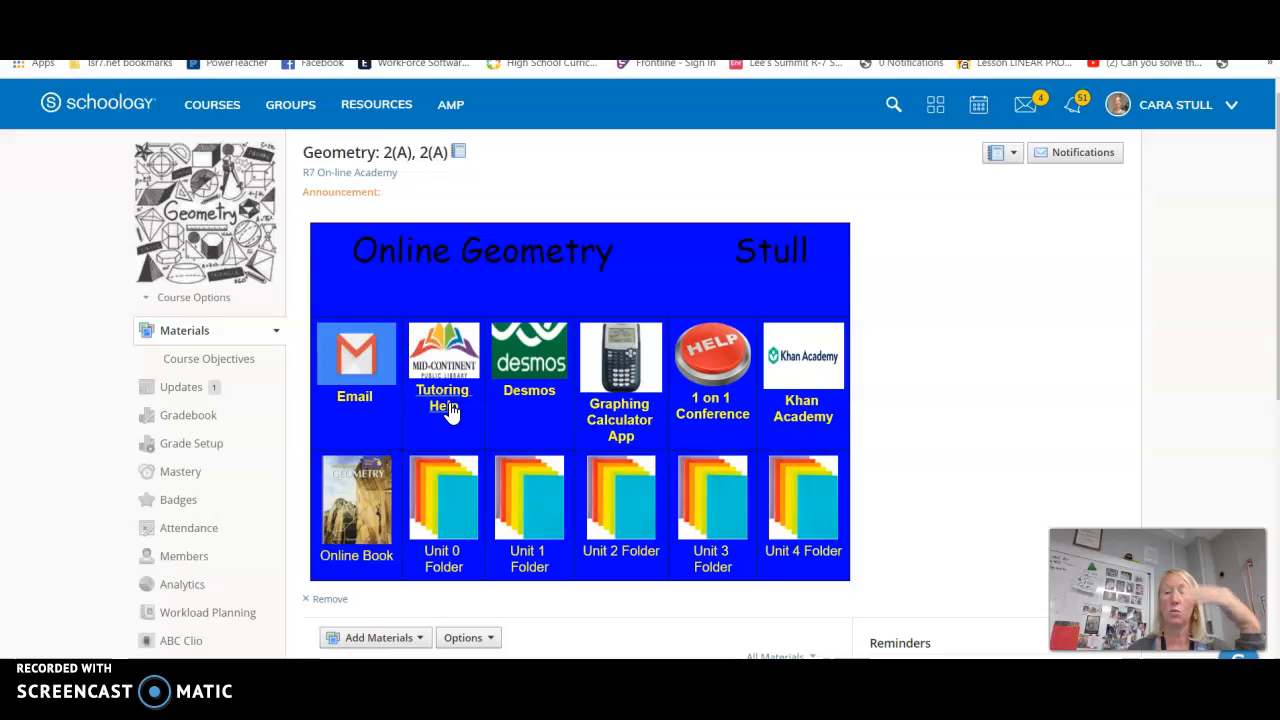
mouse_move(520, 412)
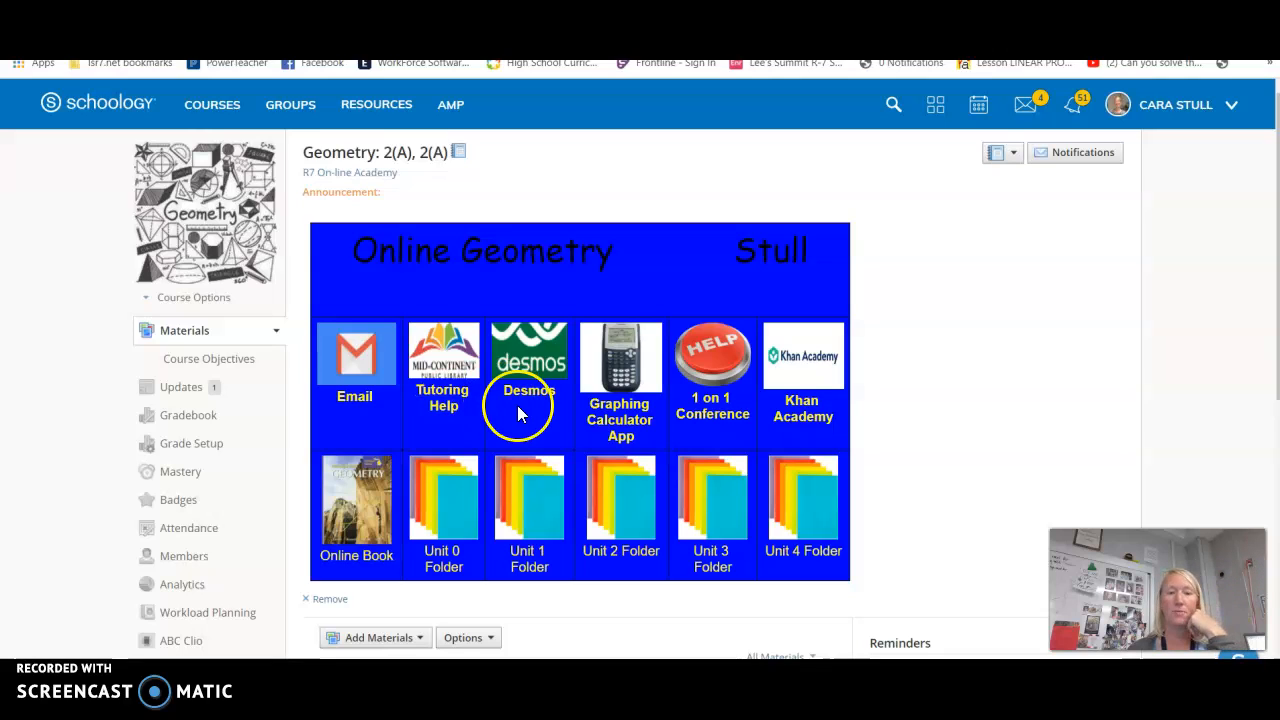
mouse_move(528, 404)
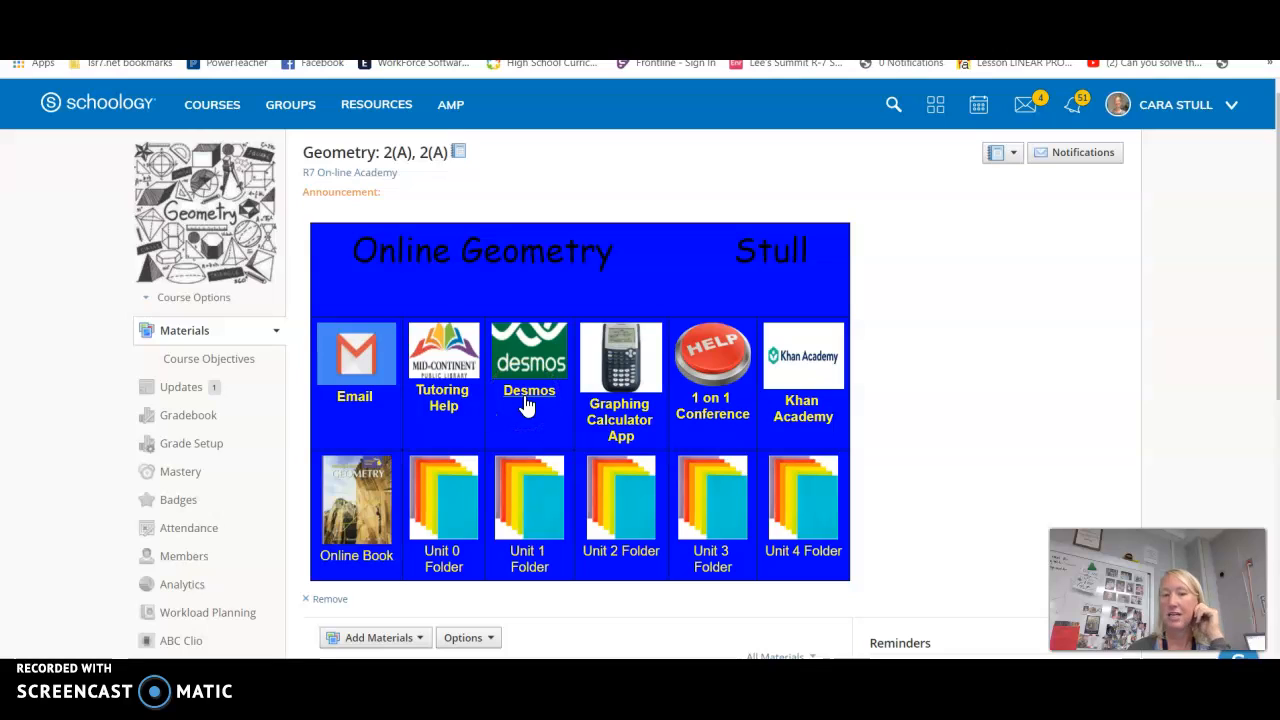
mouse_move(620, 430)
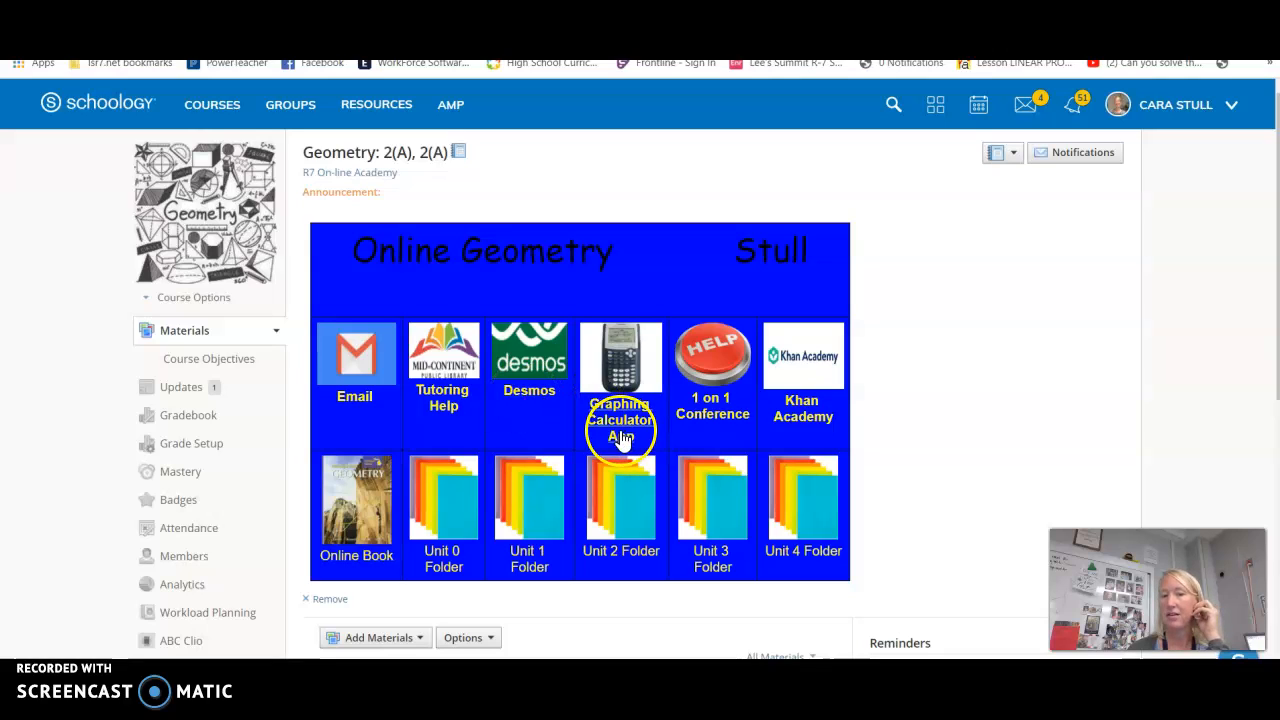
mouse_move(712, 418)
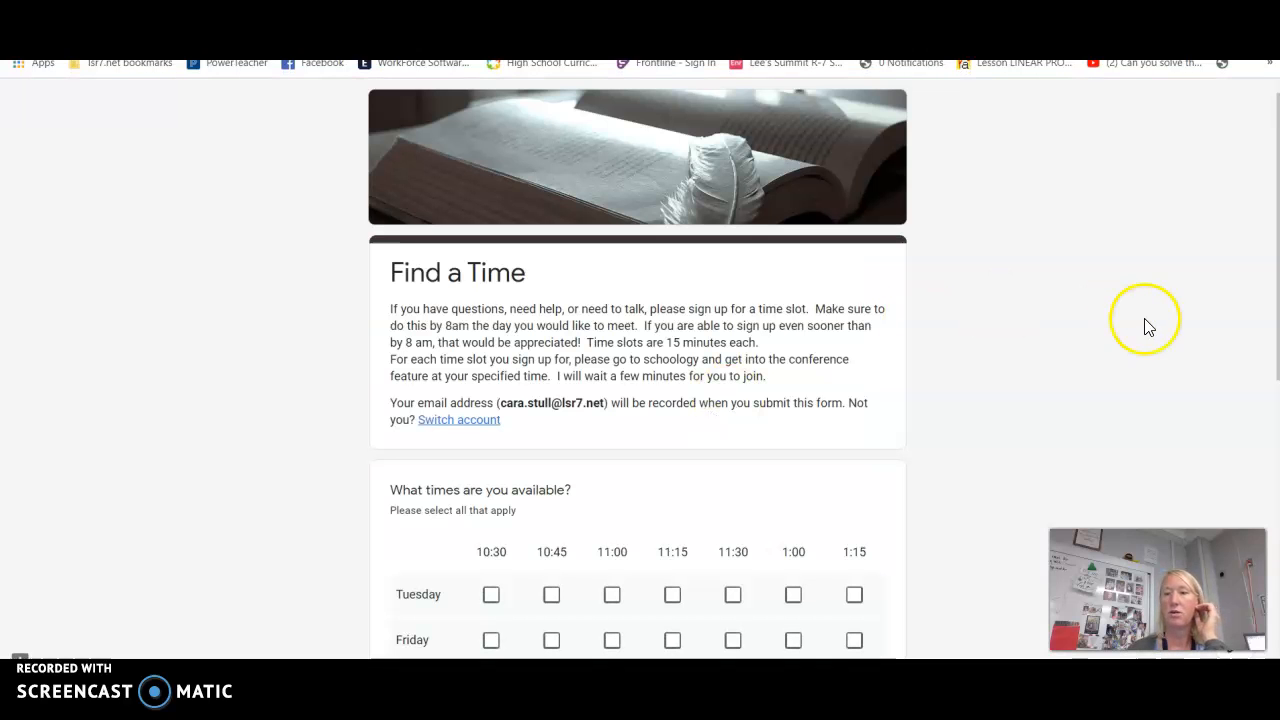
Scroll the materials list and enter the Unit 1 - Essentials of Geometry folder
scroll(down, 3)
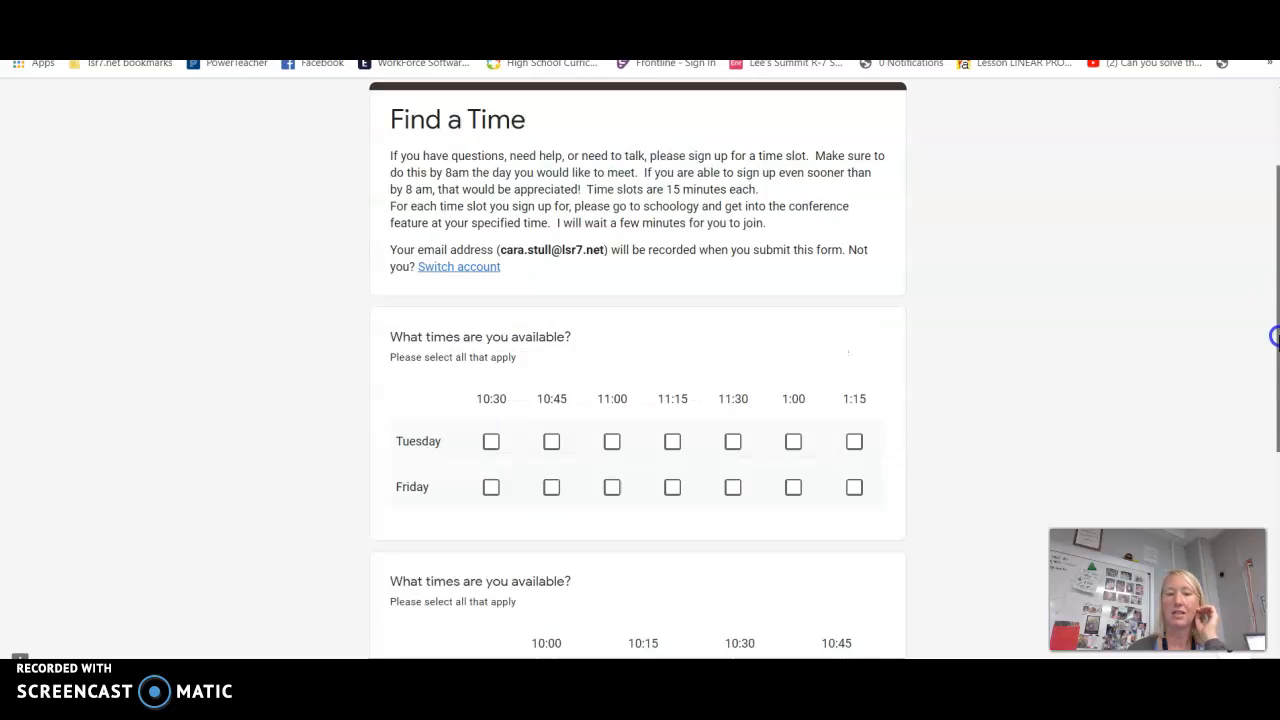
scroll(down, 3)
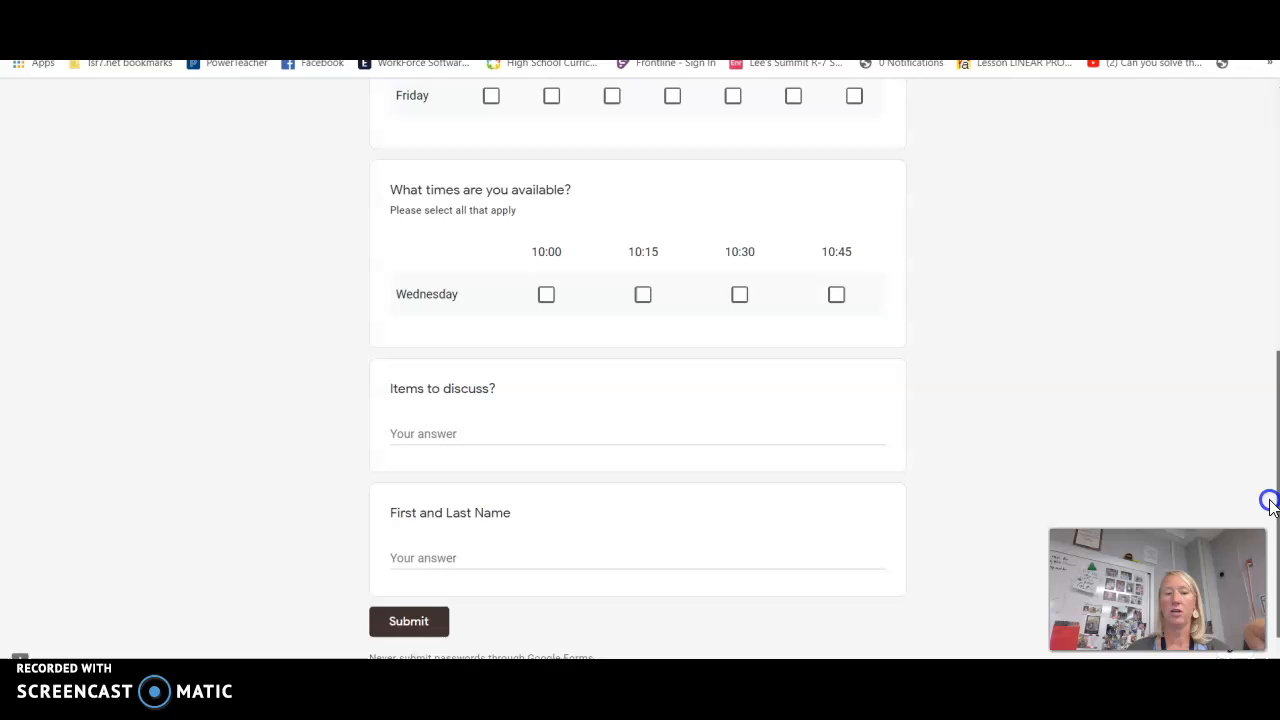
scroll(up, 3)
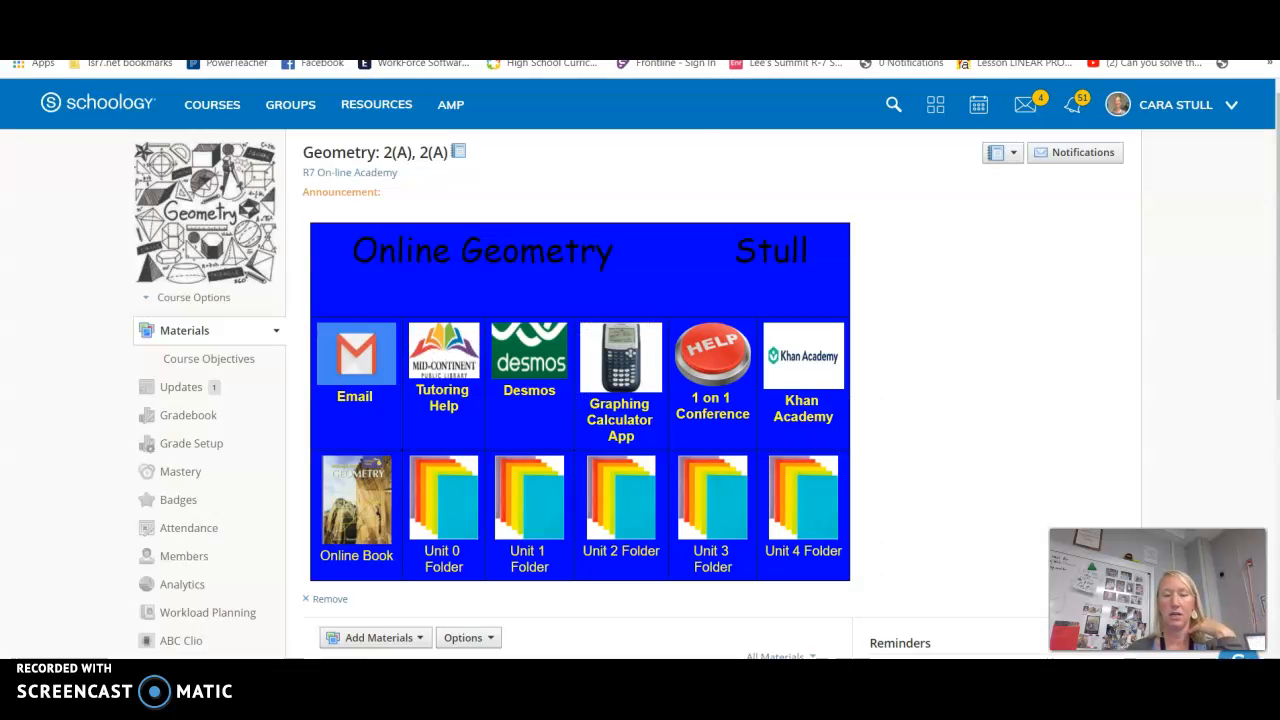
mouse_move(804, 410)
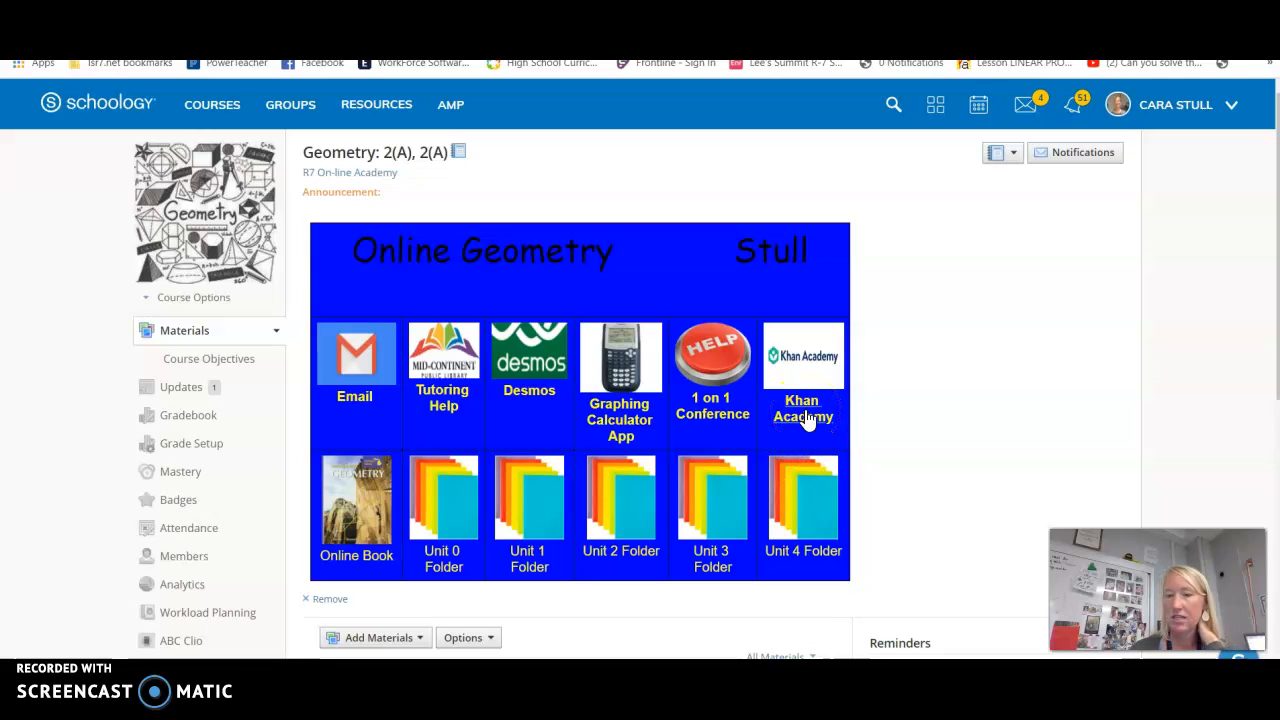
mouse_move(356, 560)
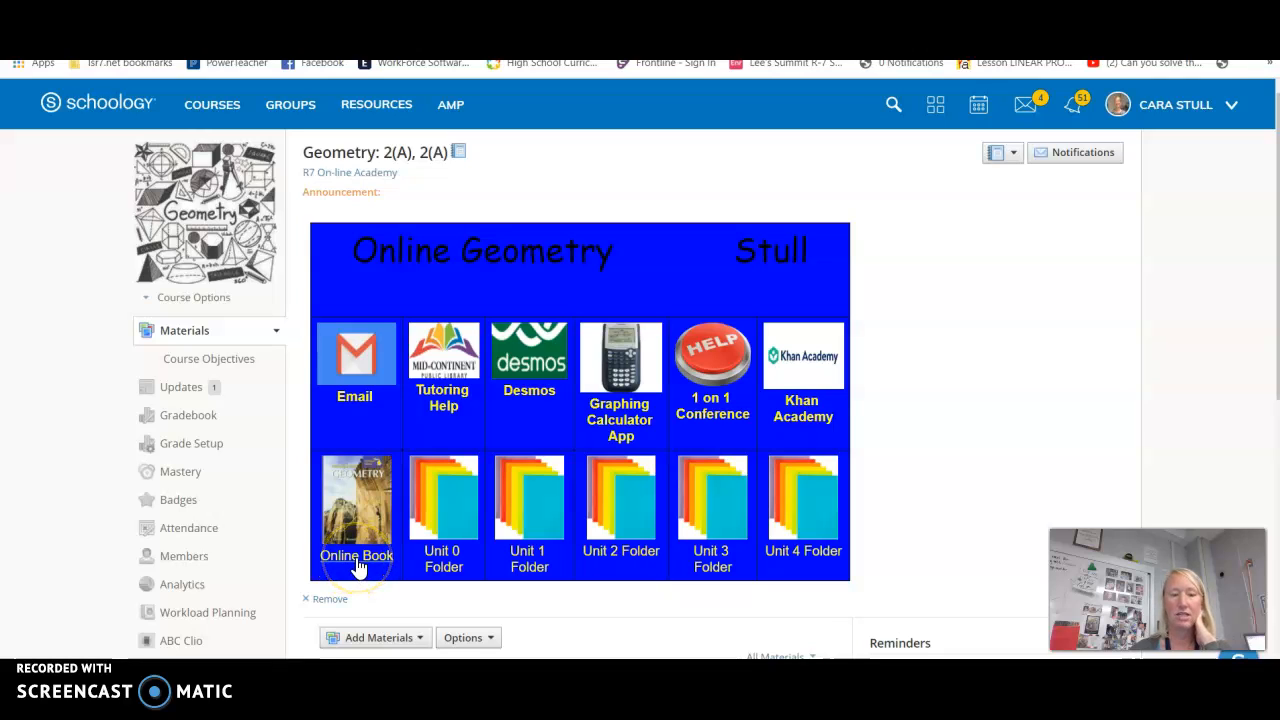
mouse_move(520, 560)
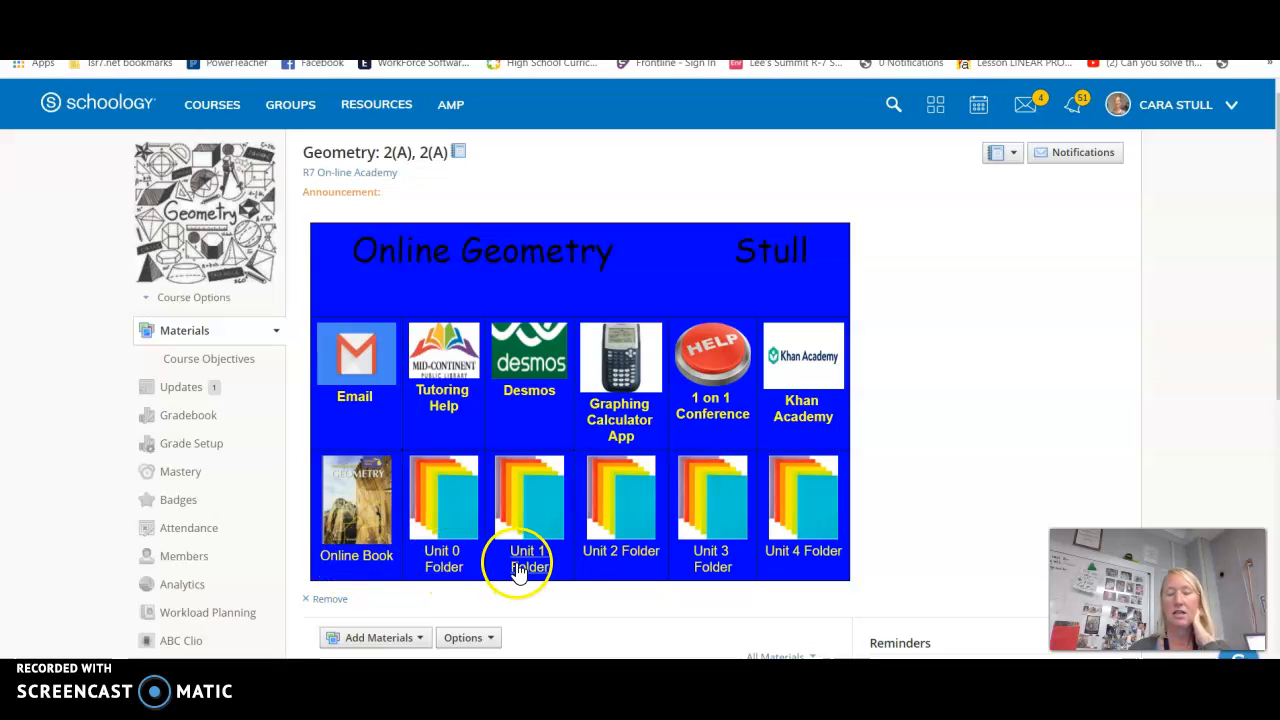
mouse_move(576, 570)
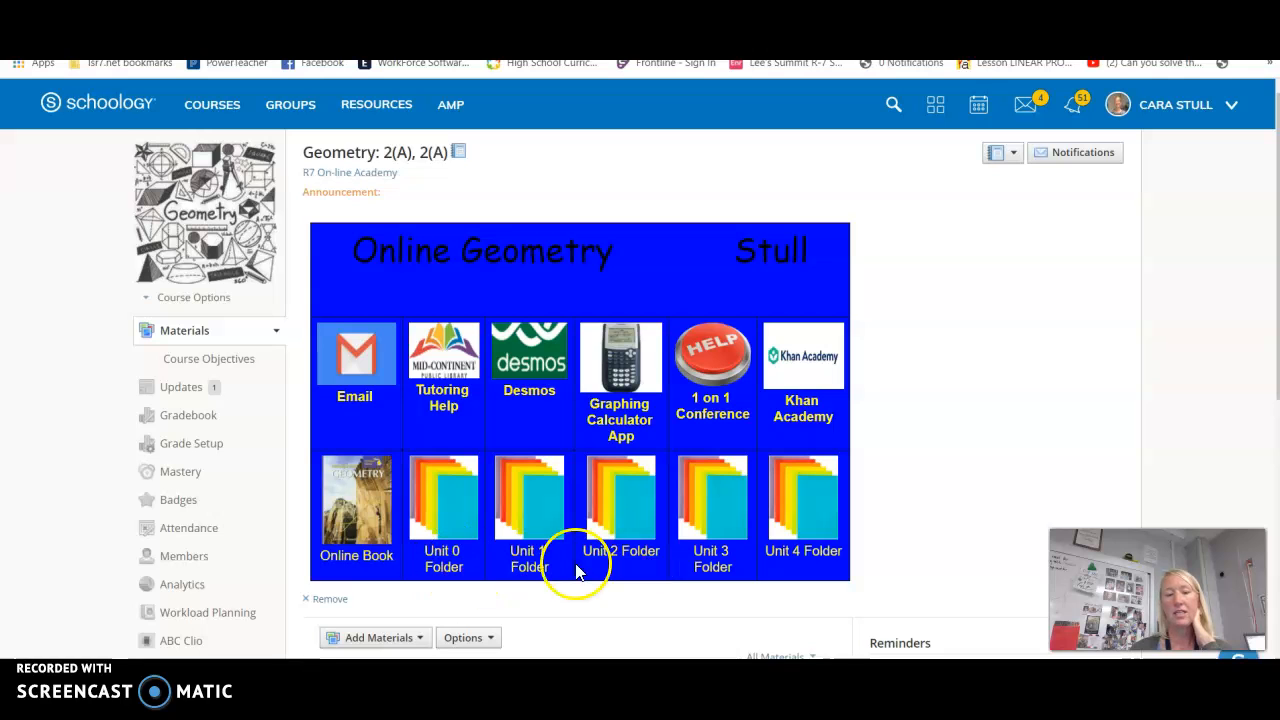
scroll(down, 3)
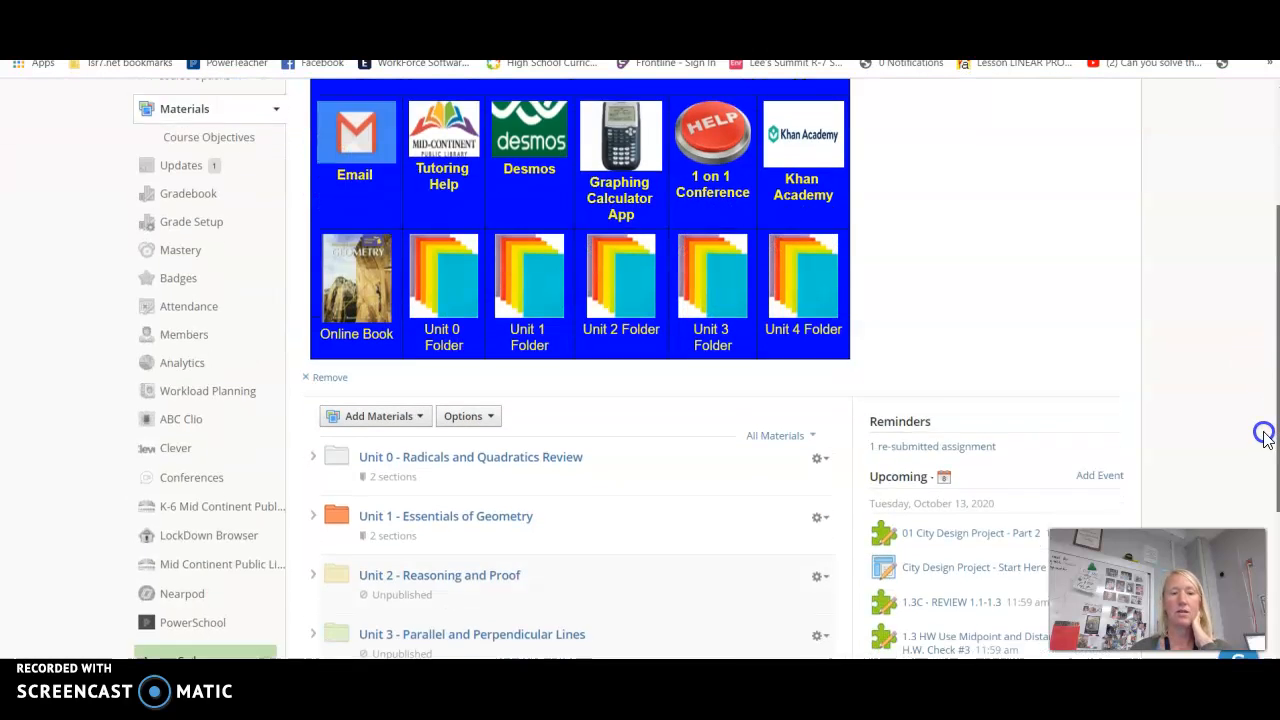
scroll(down, 3)
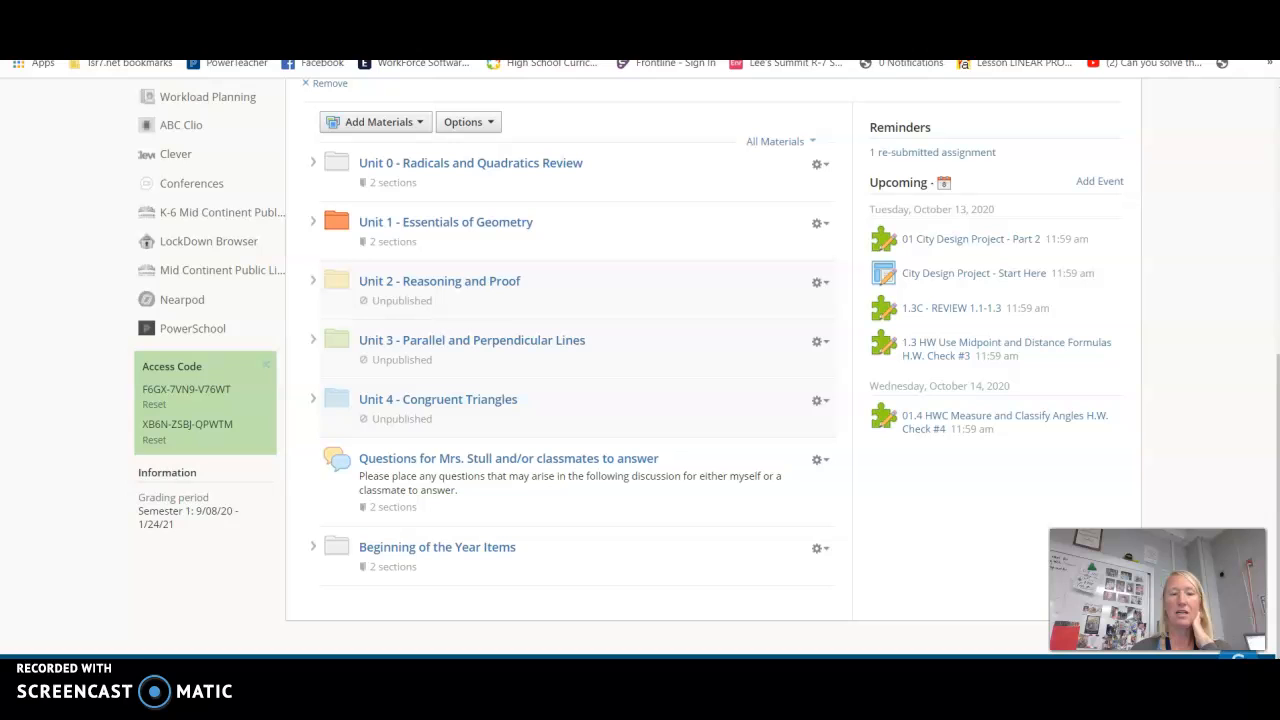
mouse_move(416, 170)
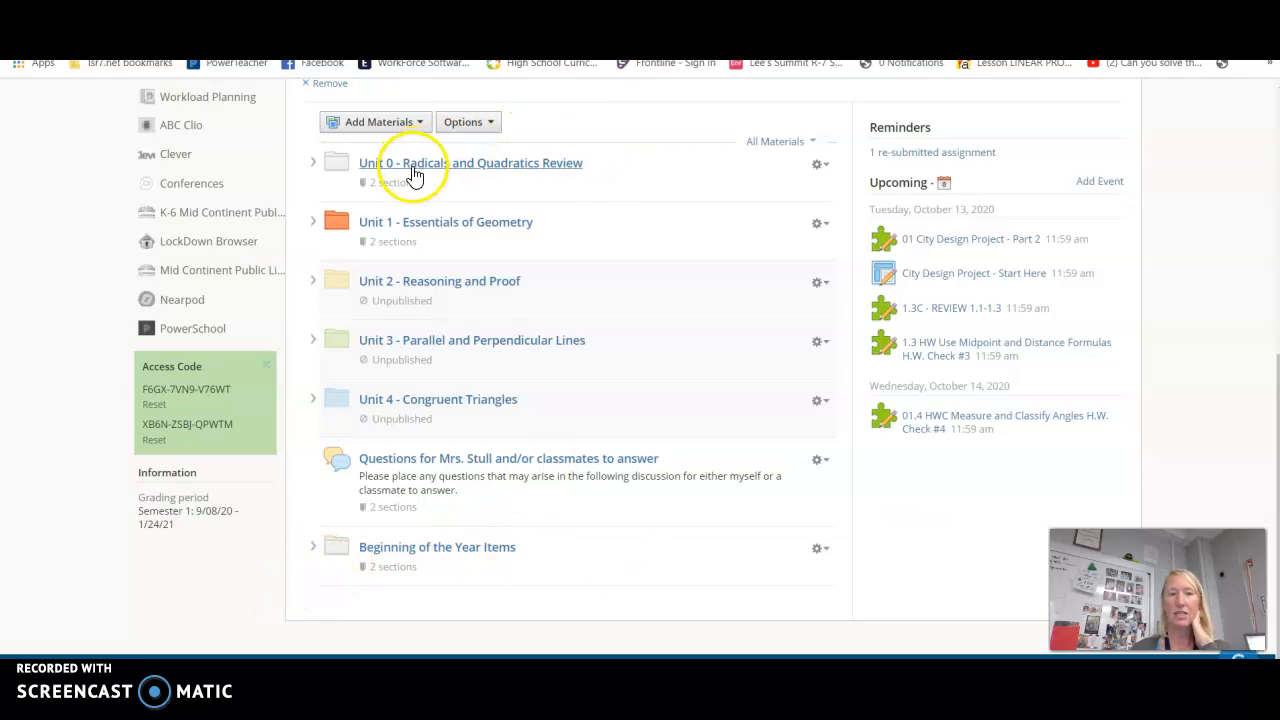
mouse_move(504, 168)
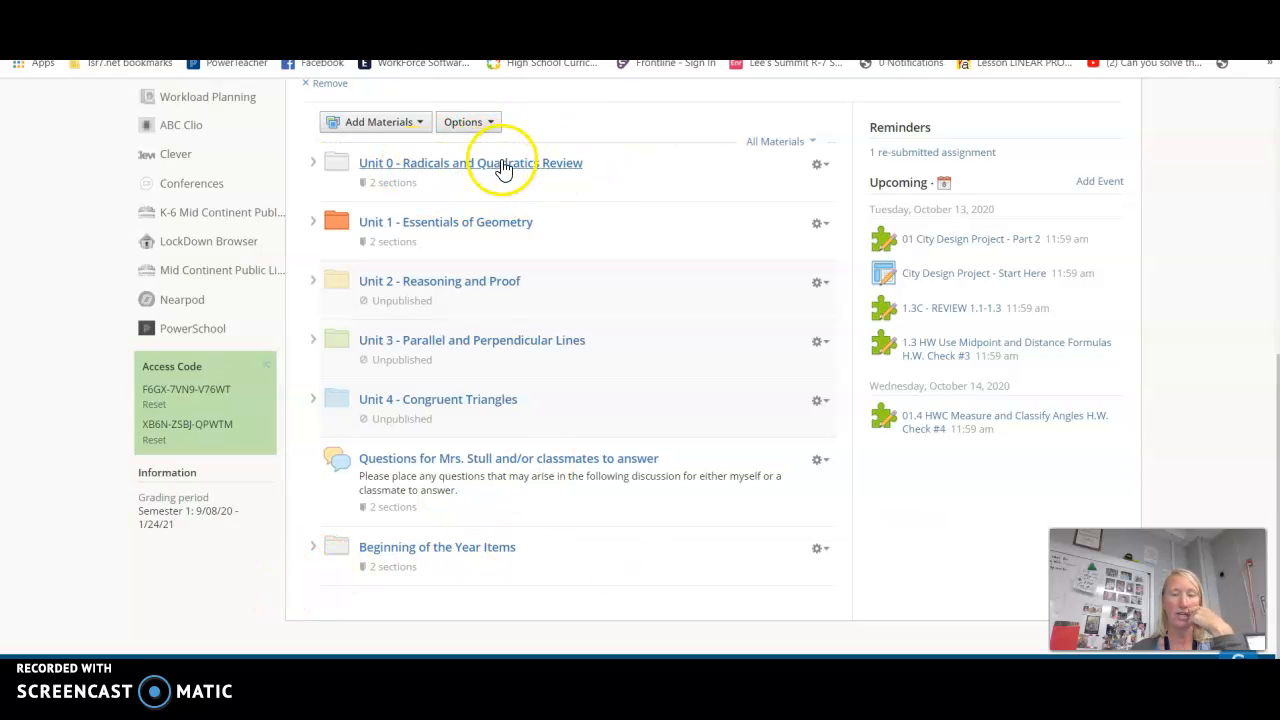
mouse_move(470, 222)
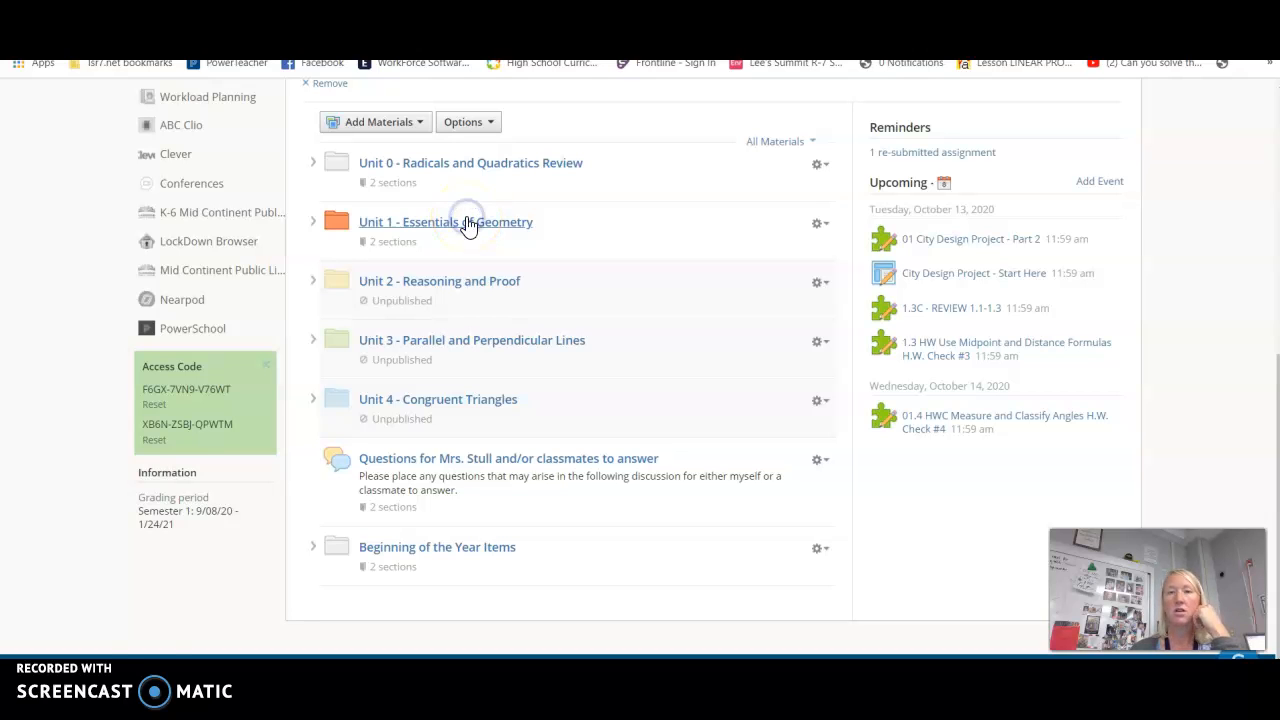
click(446, 222)
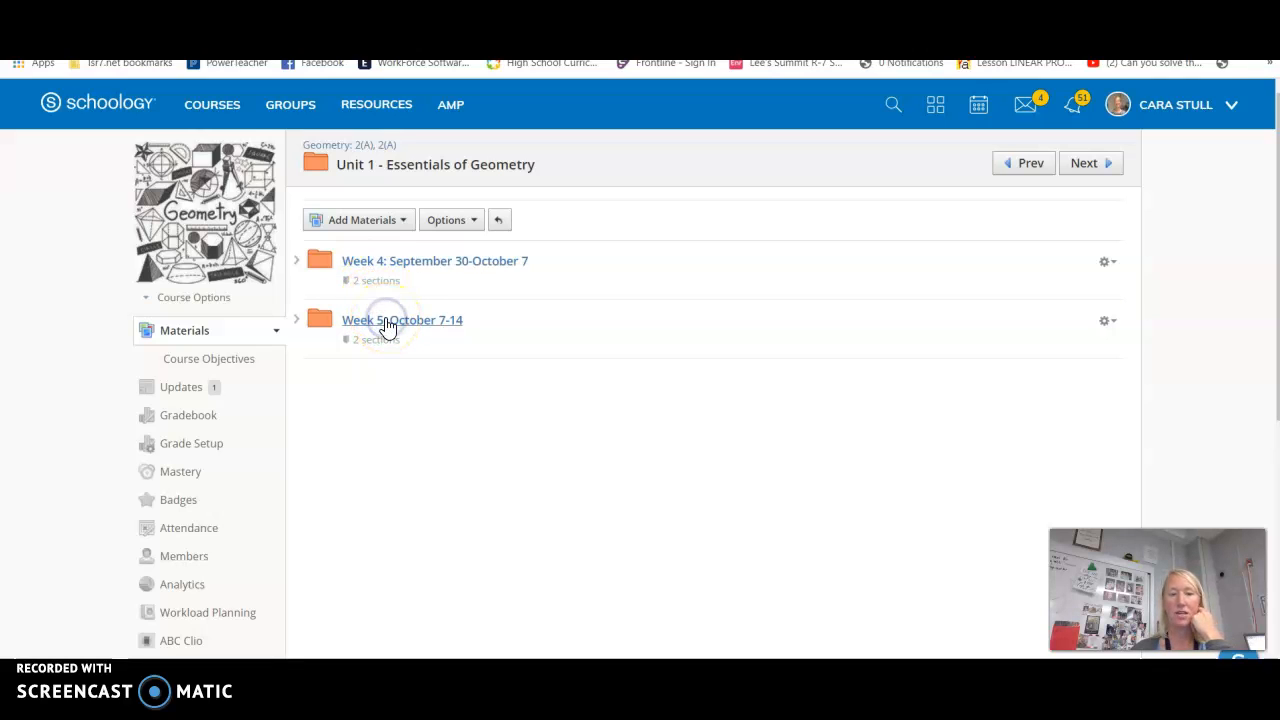
Enter the Week 5: October 7-14 folder and scroll to its what-to-do-this-week items
click(402, 320)
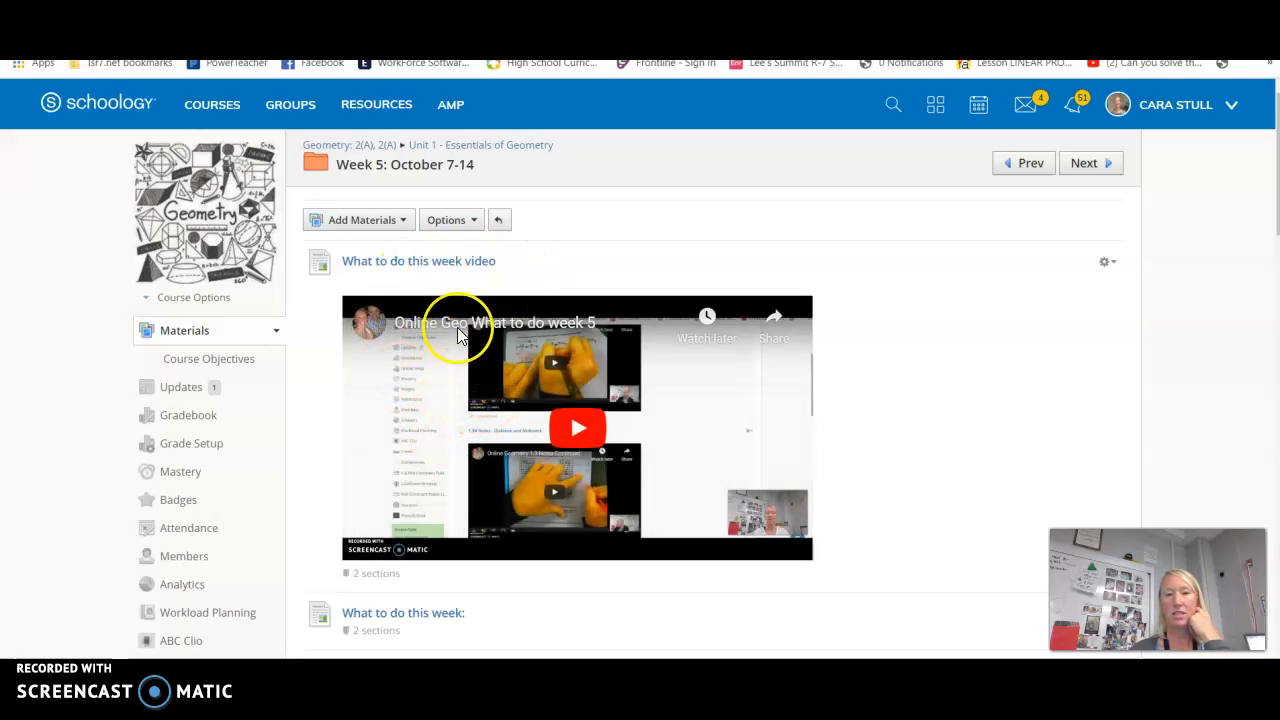
mouse_move(560, 576)
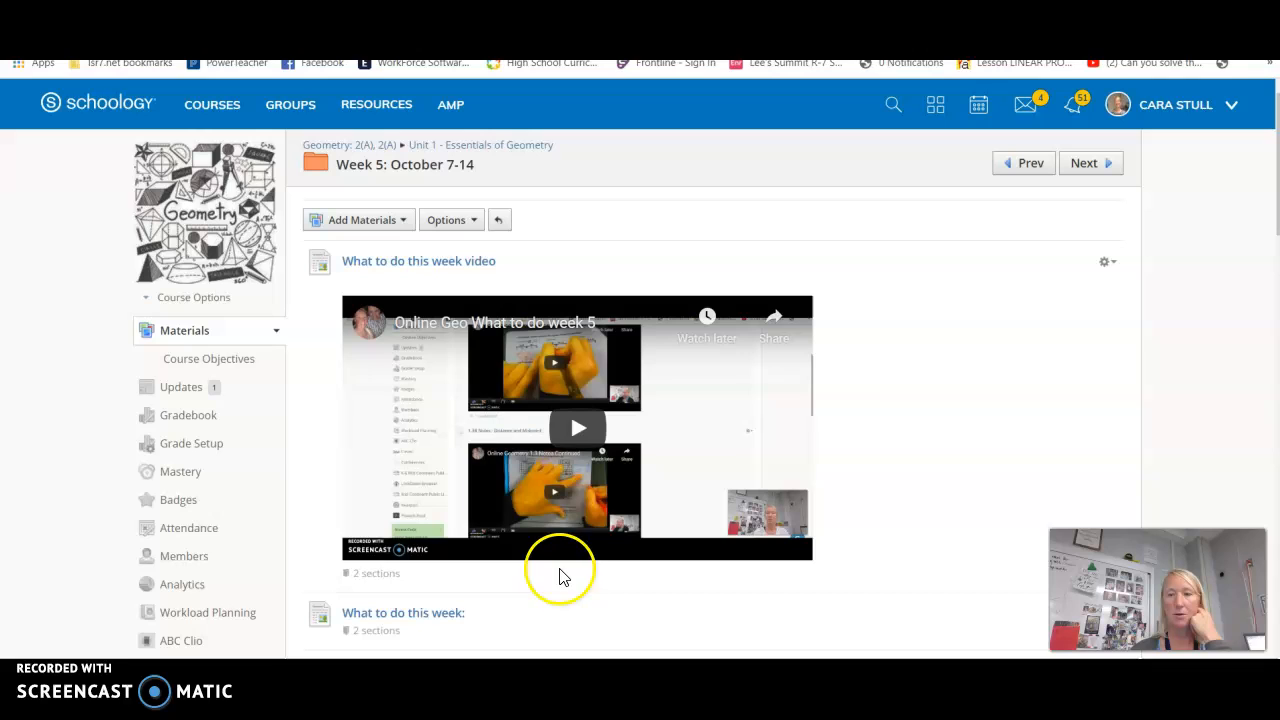
scroll(down, 3)
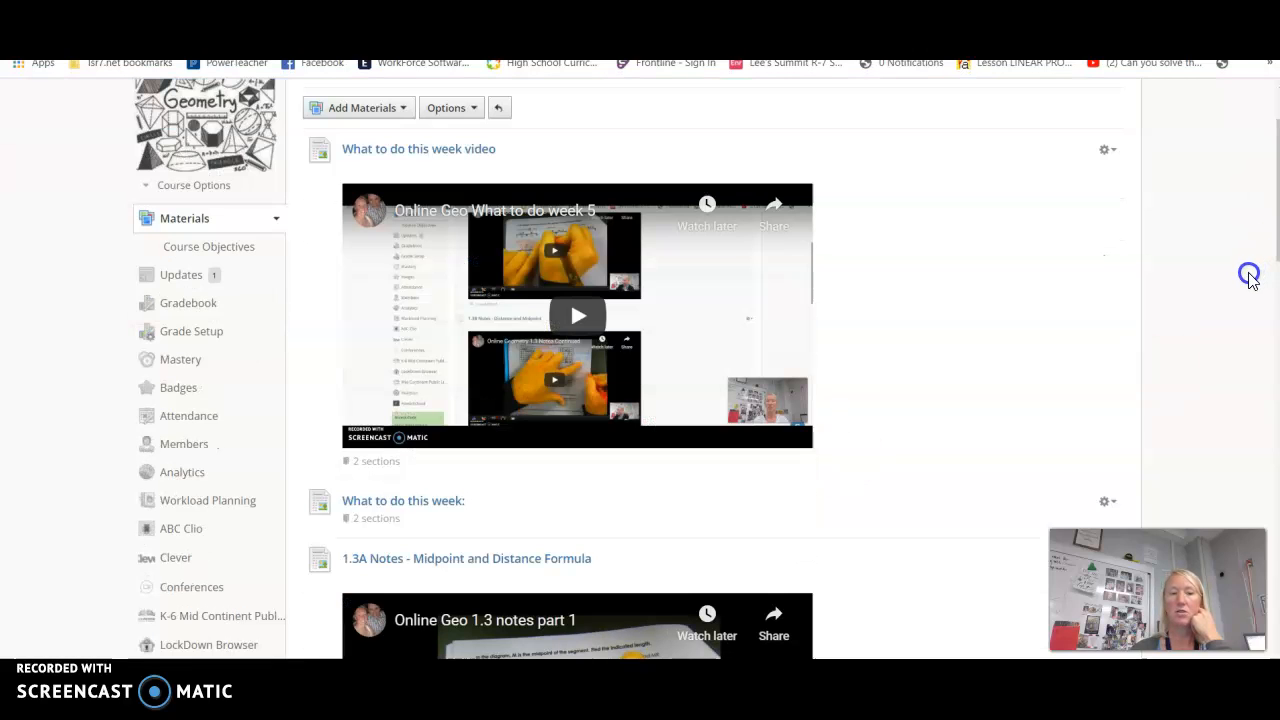
mouse_move(416, 504)
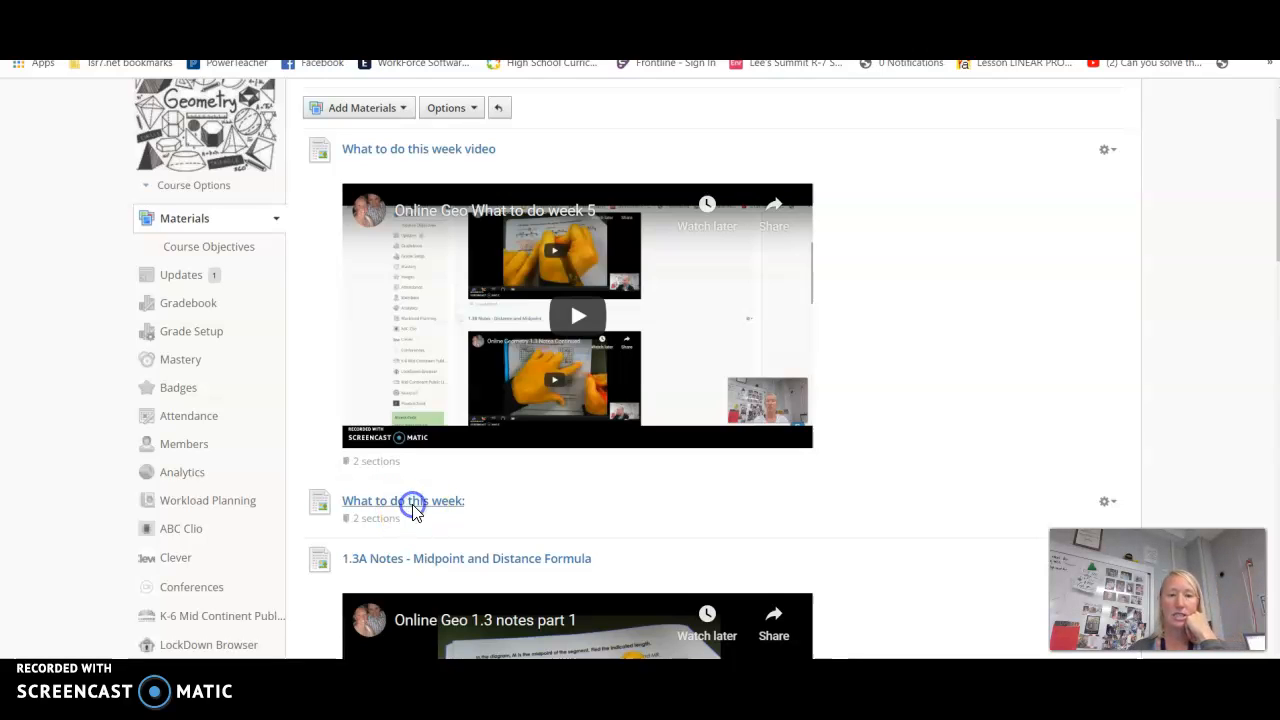
mouse_move(490, 560)
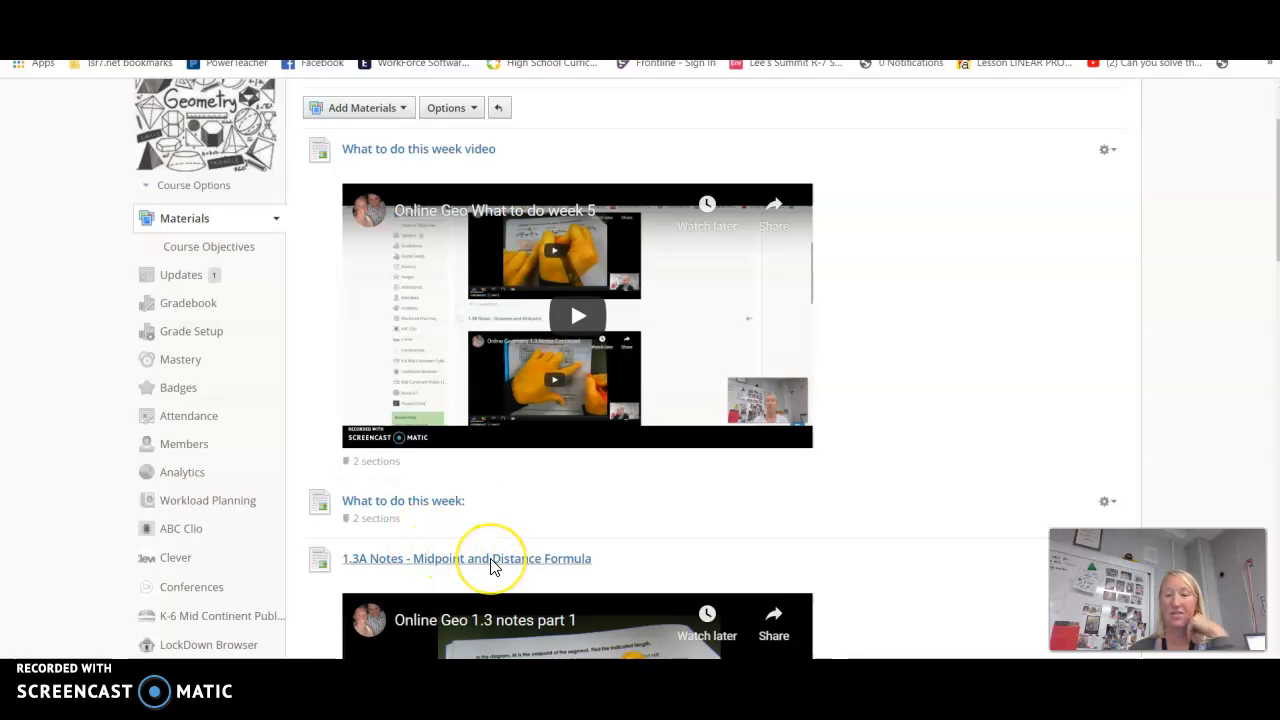
mouse_move(490, 566)
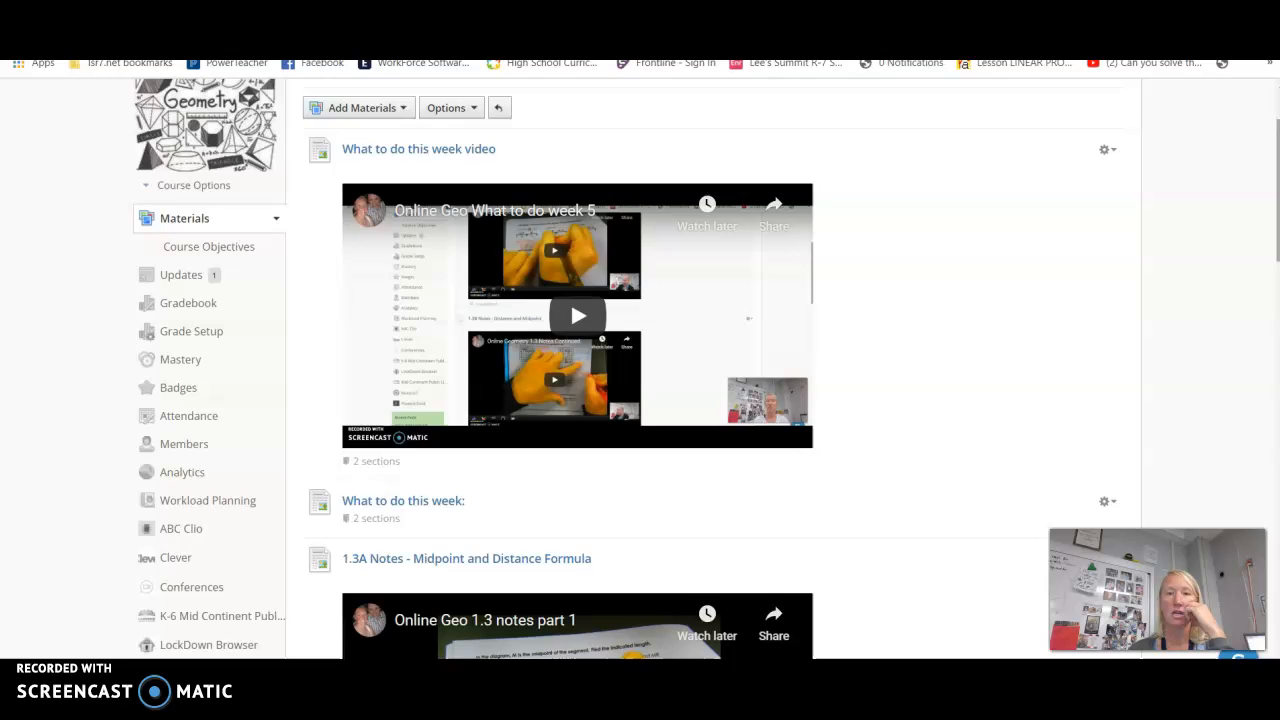
click(404, 500)
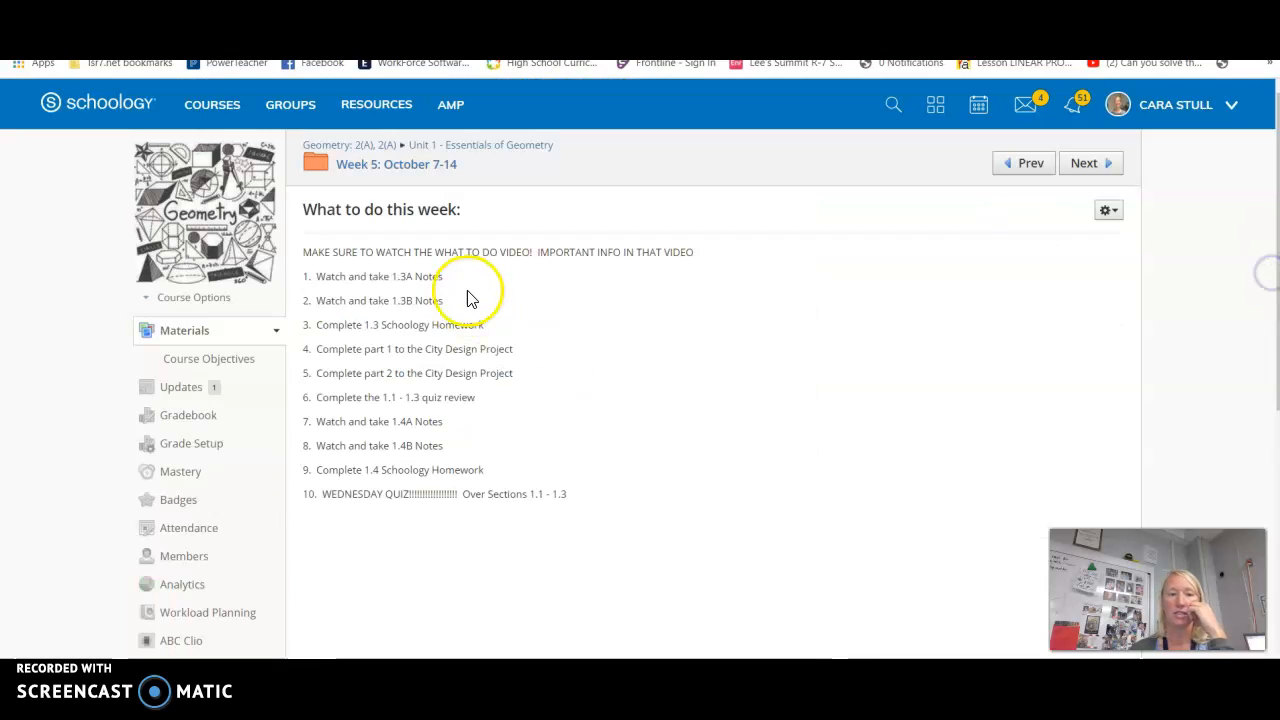
mouse_move(370, 440)
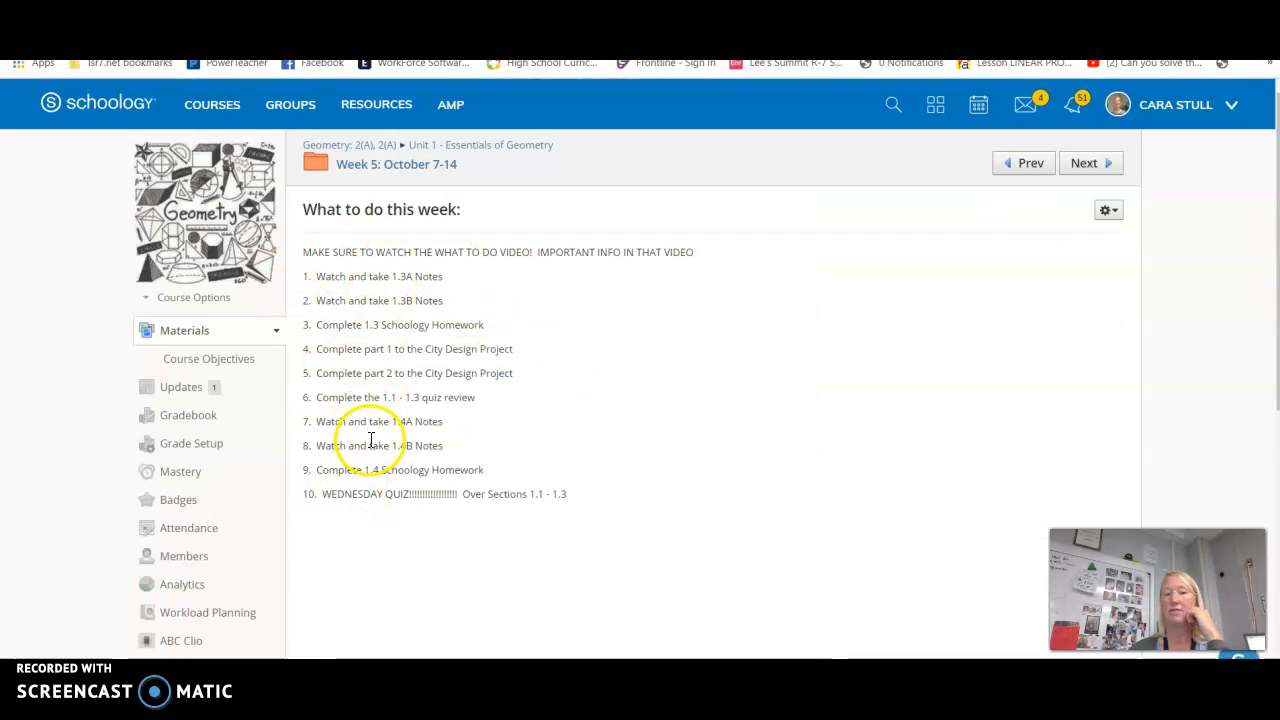
mouse_move(416, 486)
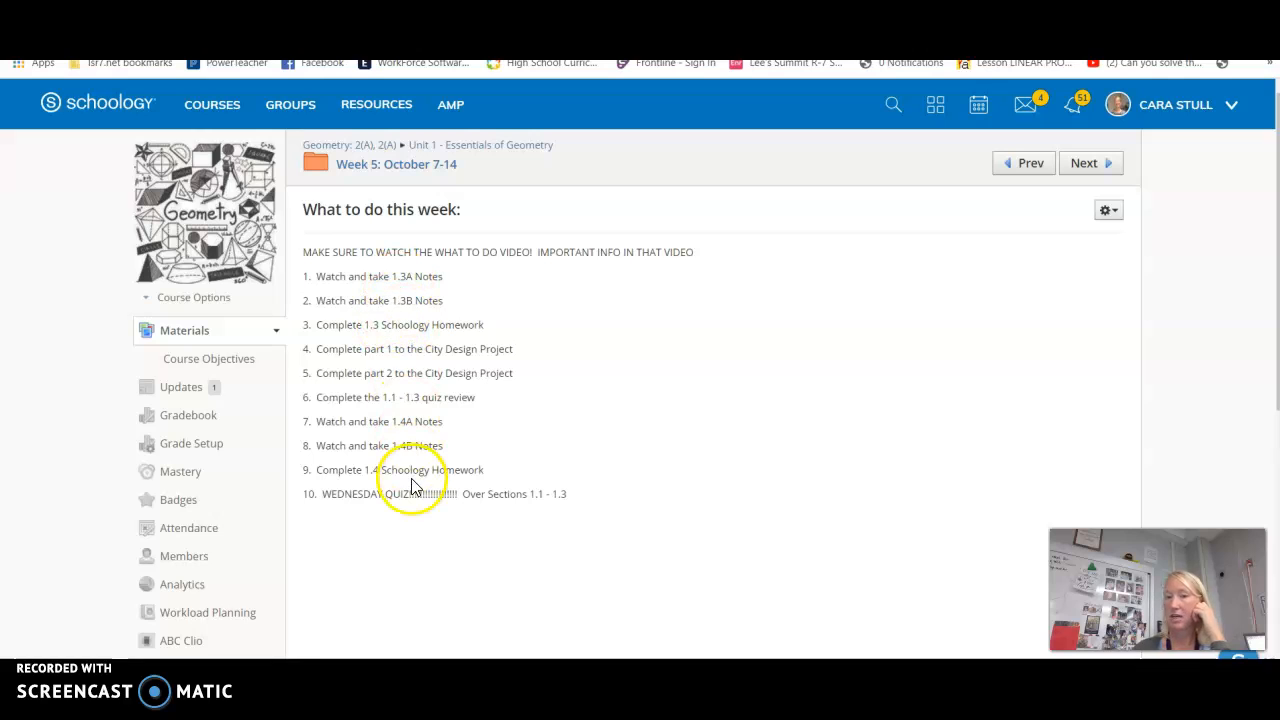
mouse_move(596, 220)
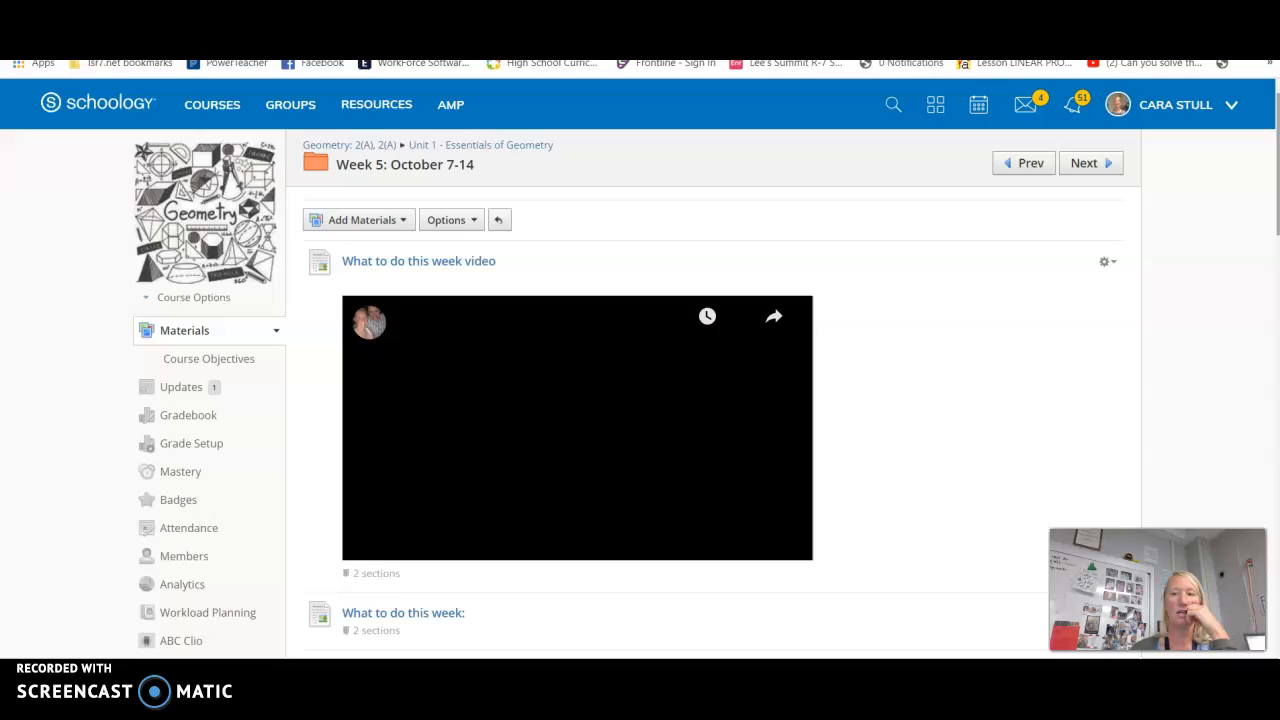
scroll(down, 3)
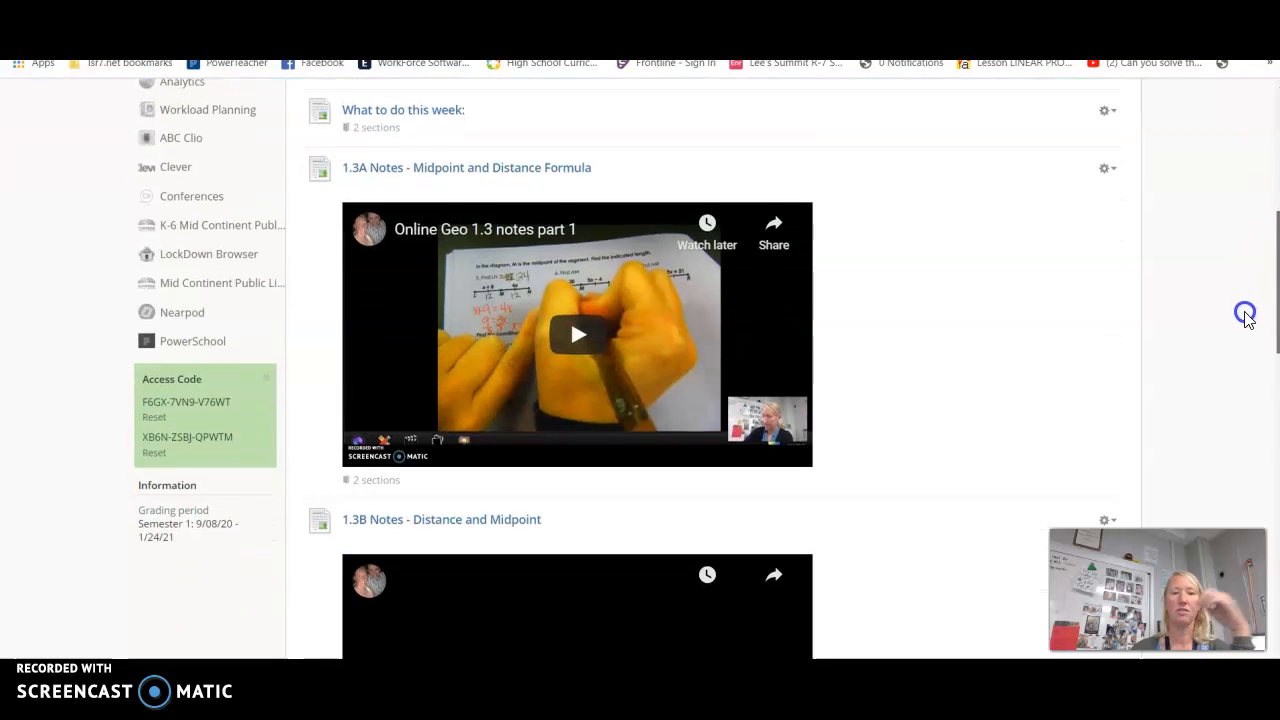
scroll(down, 3)
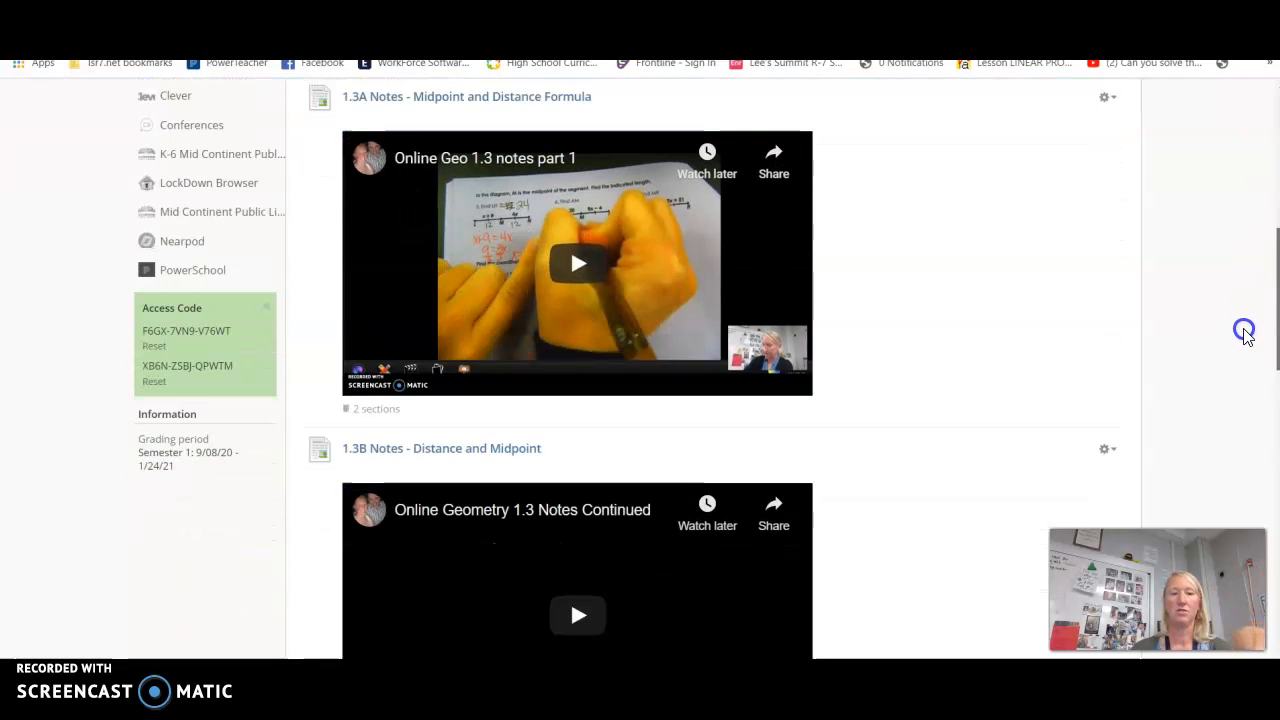
scroll(down, 3)
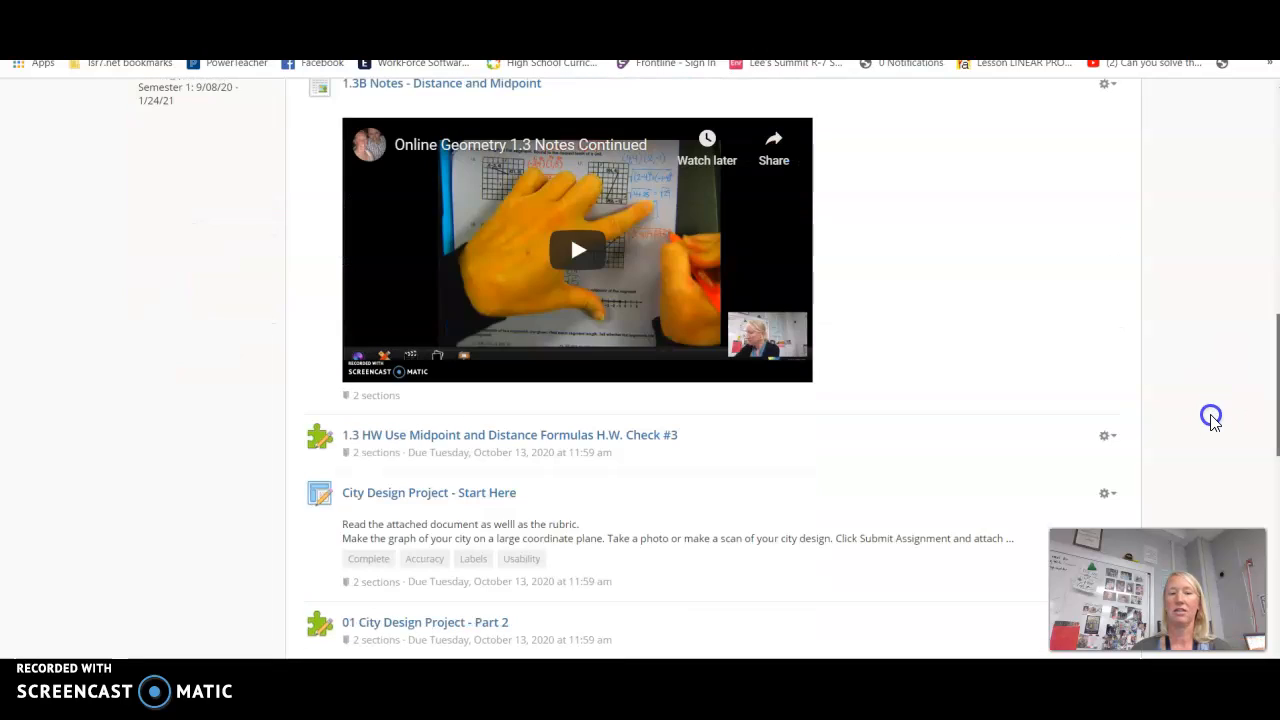
scroll(down, 3)
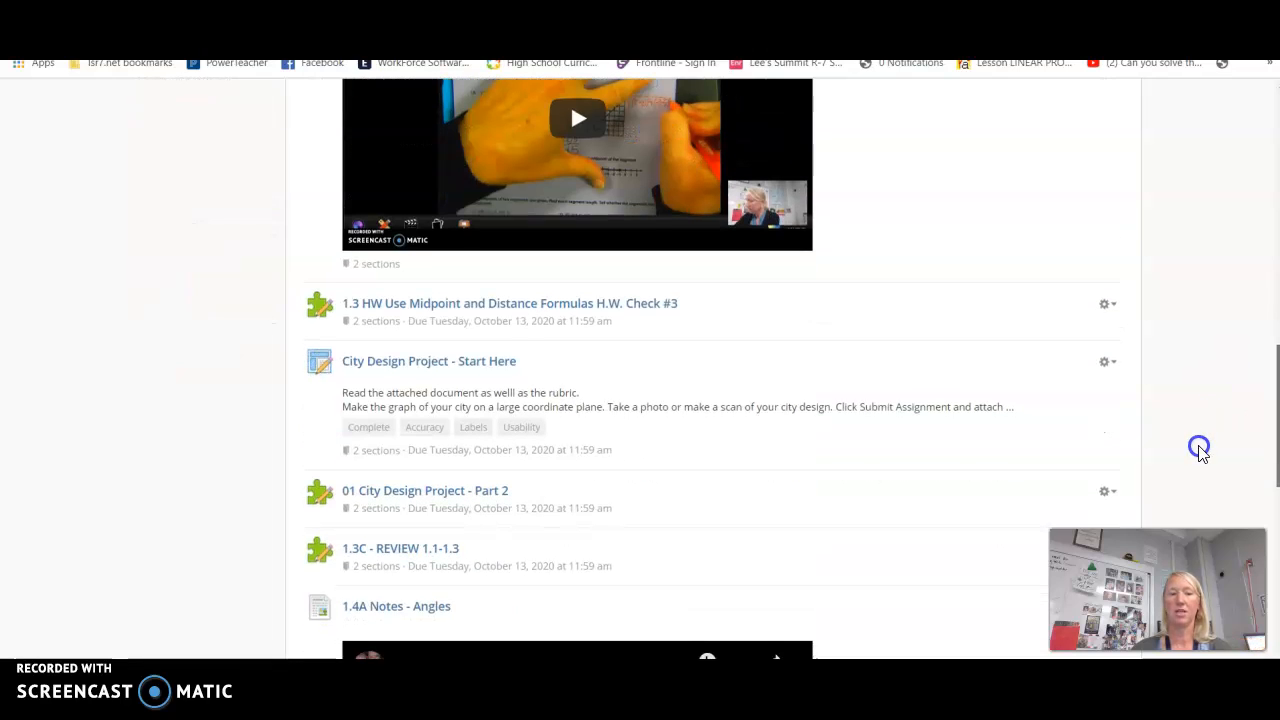
scroll(down, 3)
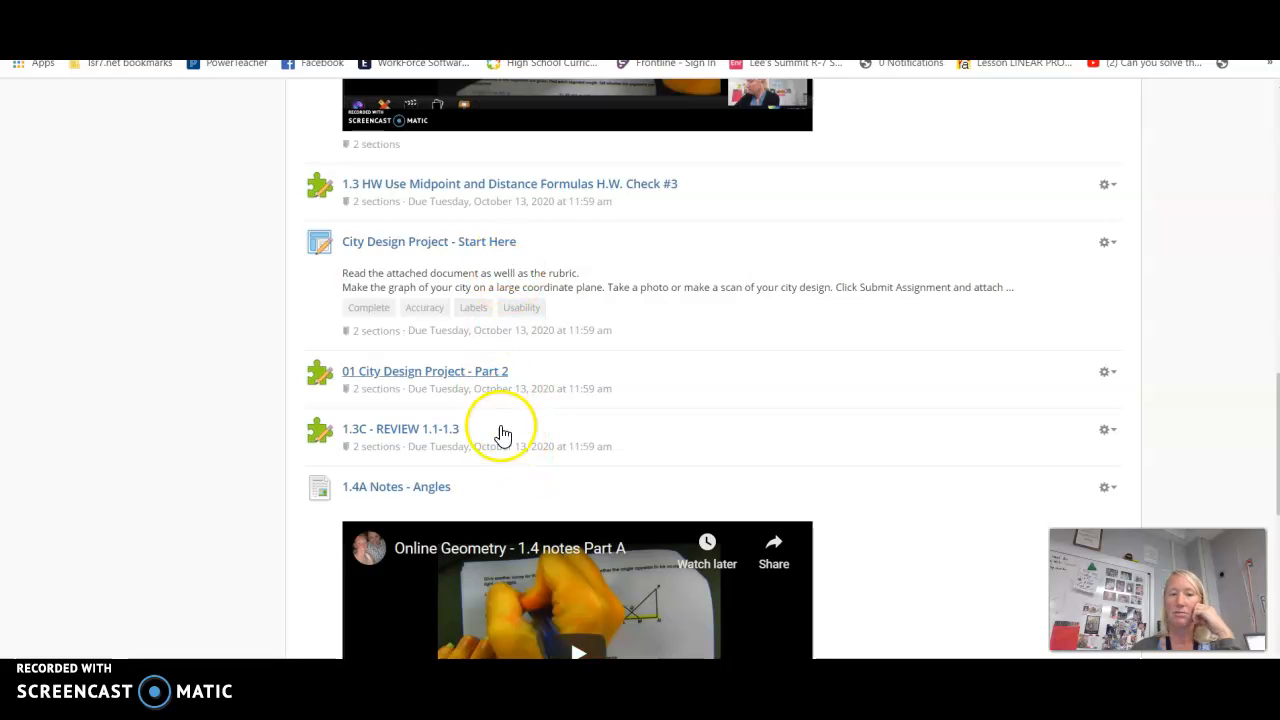
mouse_move(516, 420)
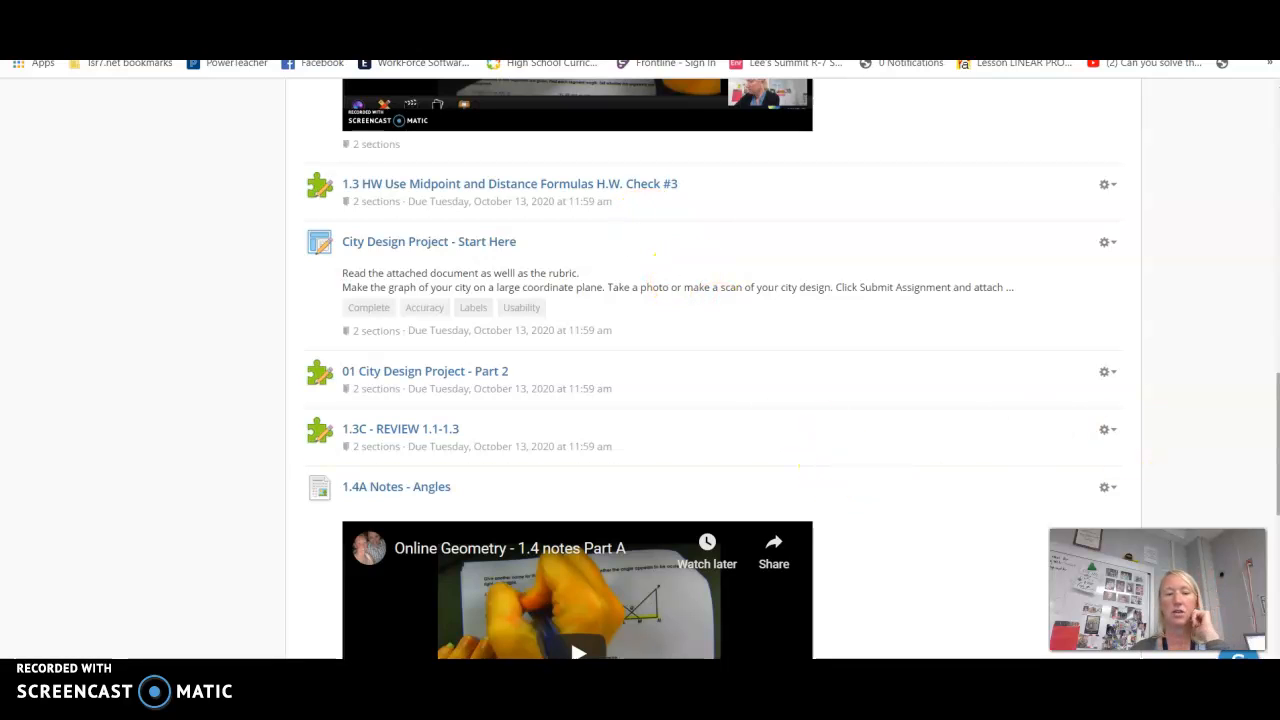
scroll(down, 3)
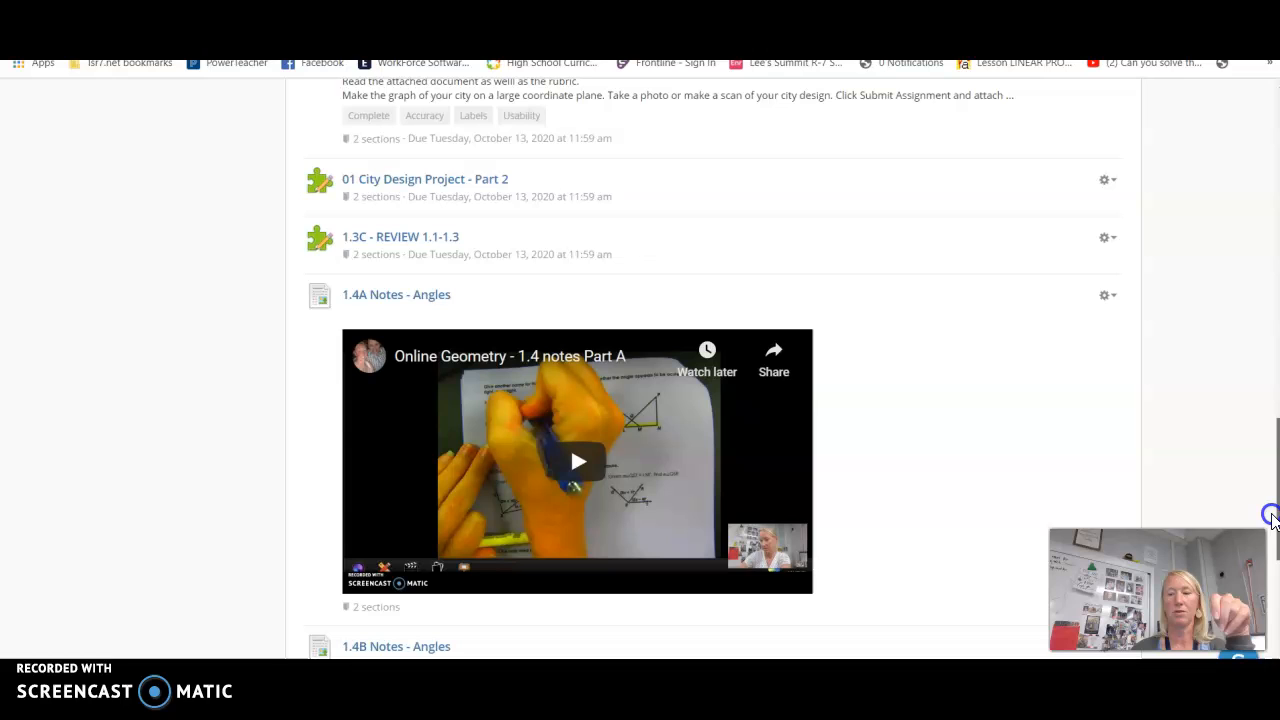
scroll(down, 3)
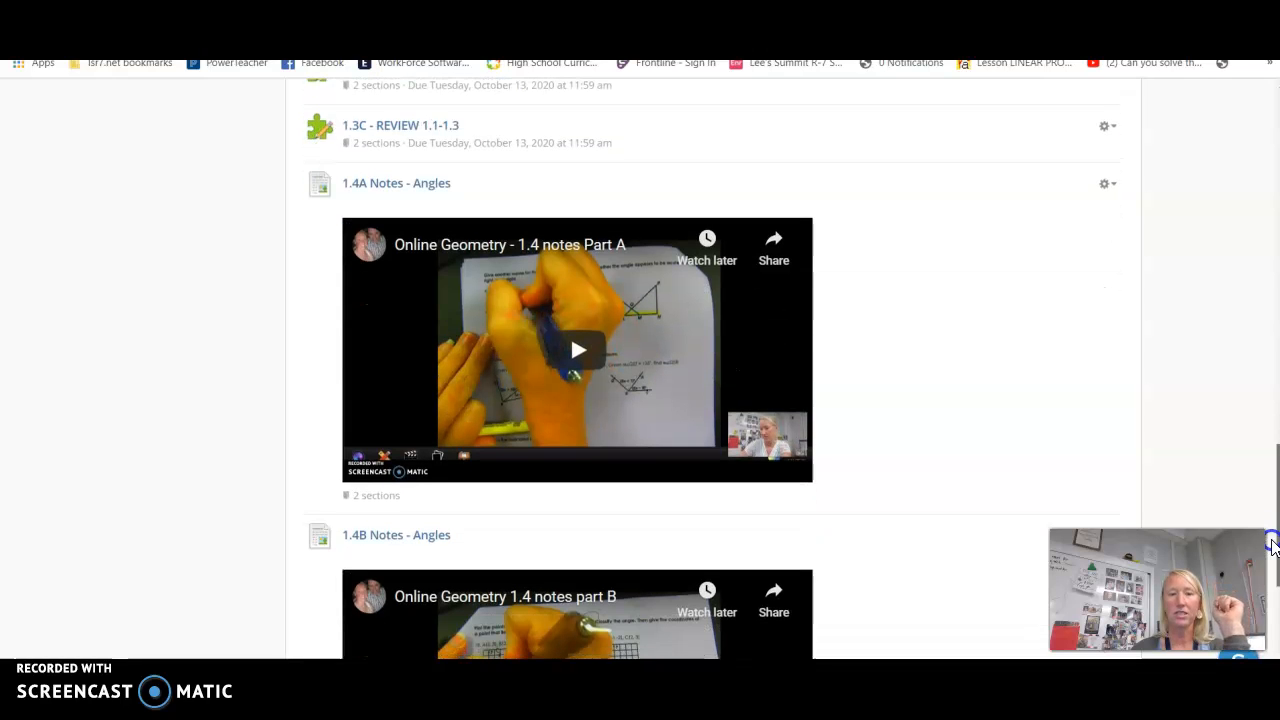
scroll(down, 3)
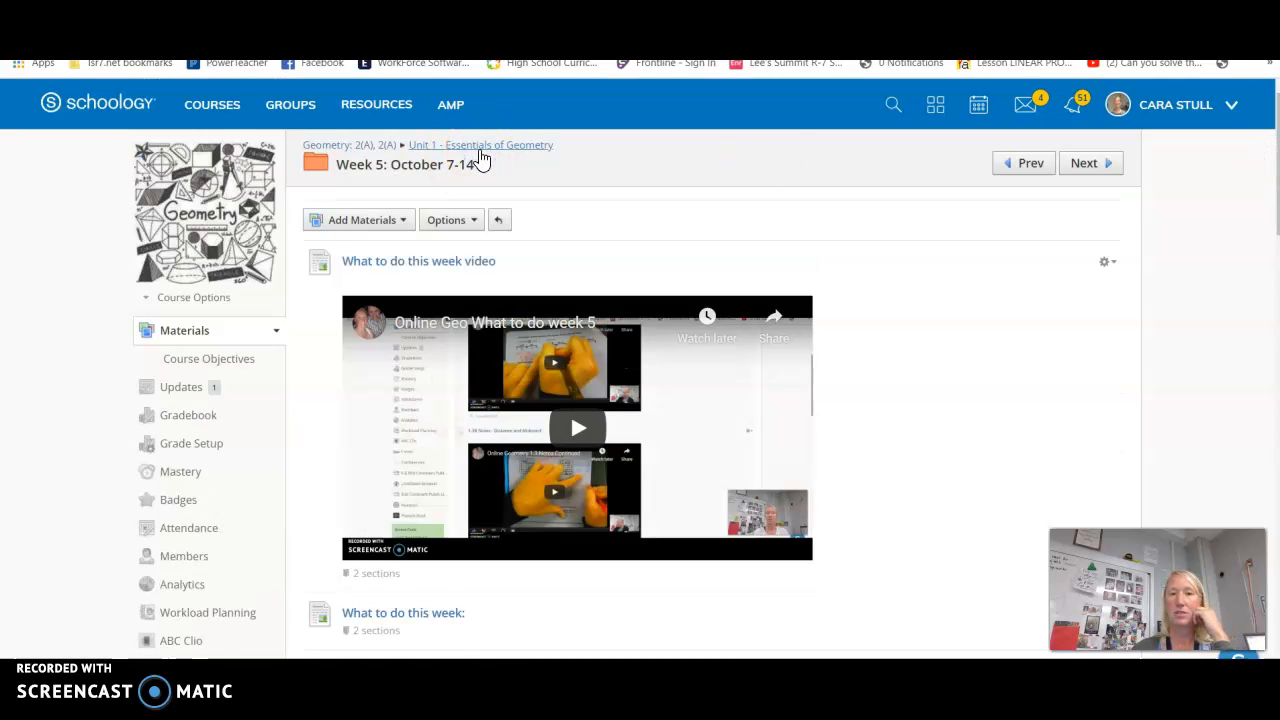
Return to Unit 1 via the breadcrumb and enter the Week 4: September 30-October 7 folder
click(480, 144)
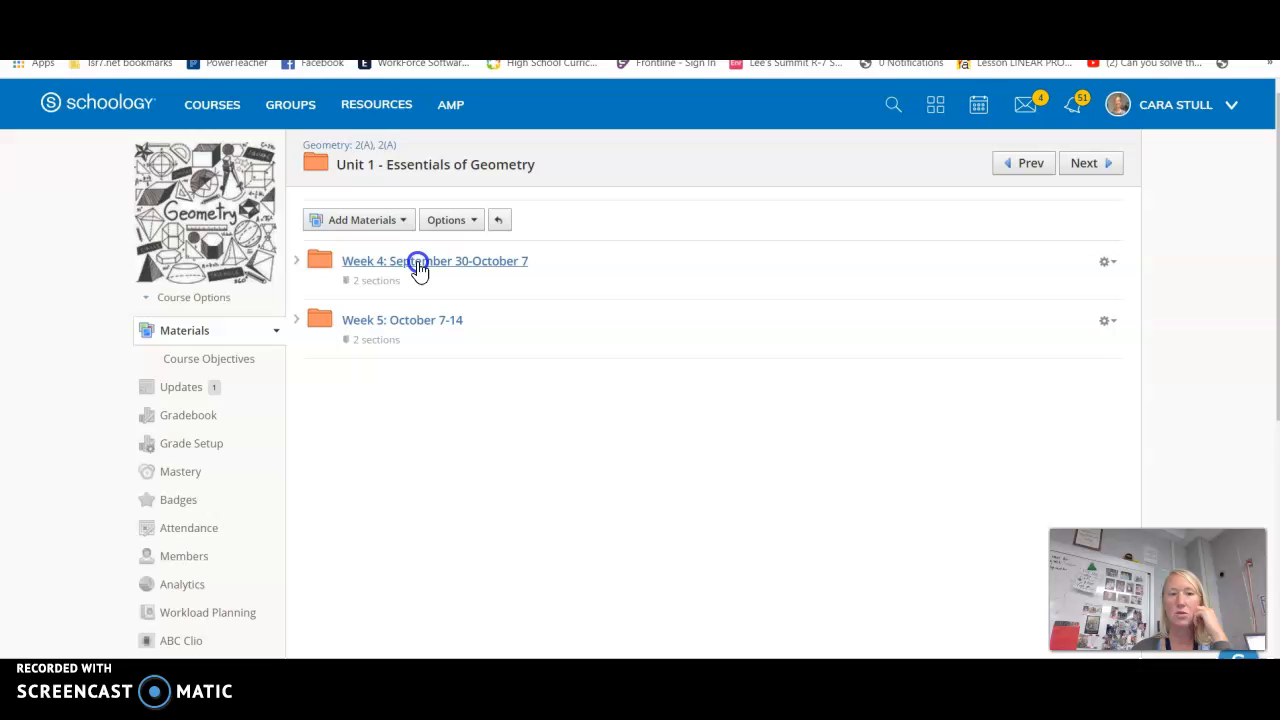
click(434, 260)
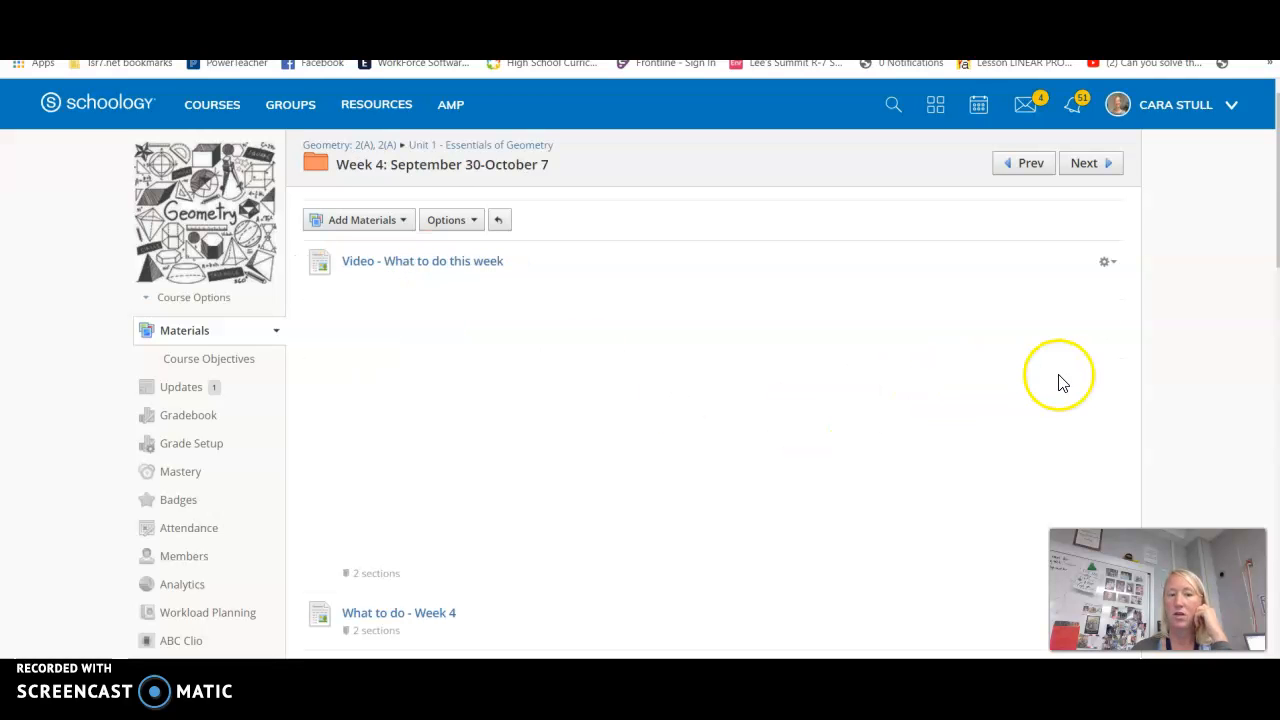
scroll(down, 3)
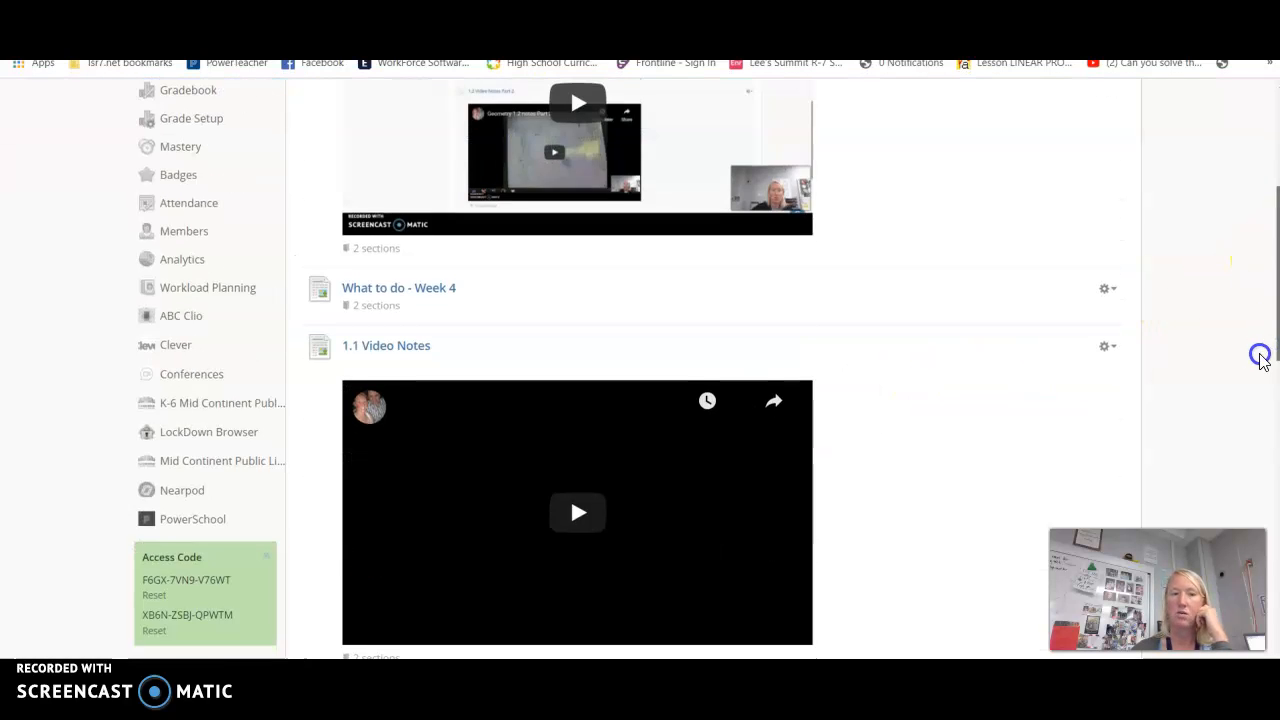
scroll(down, 3)
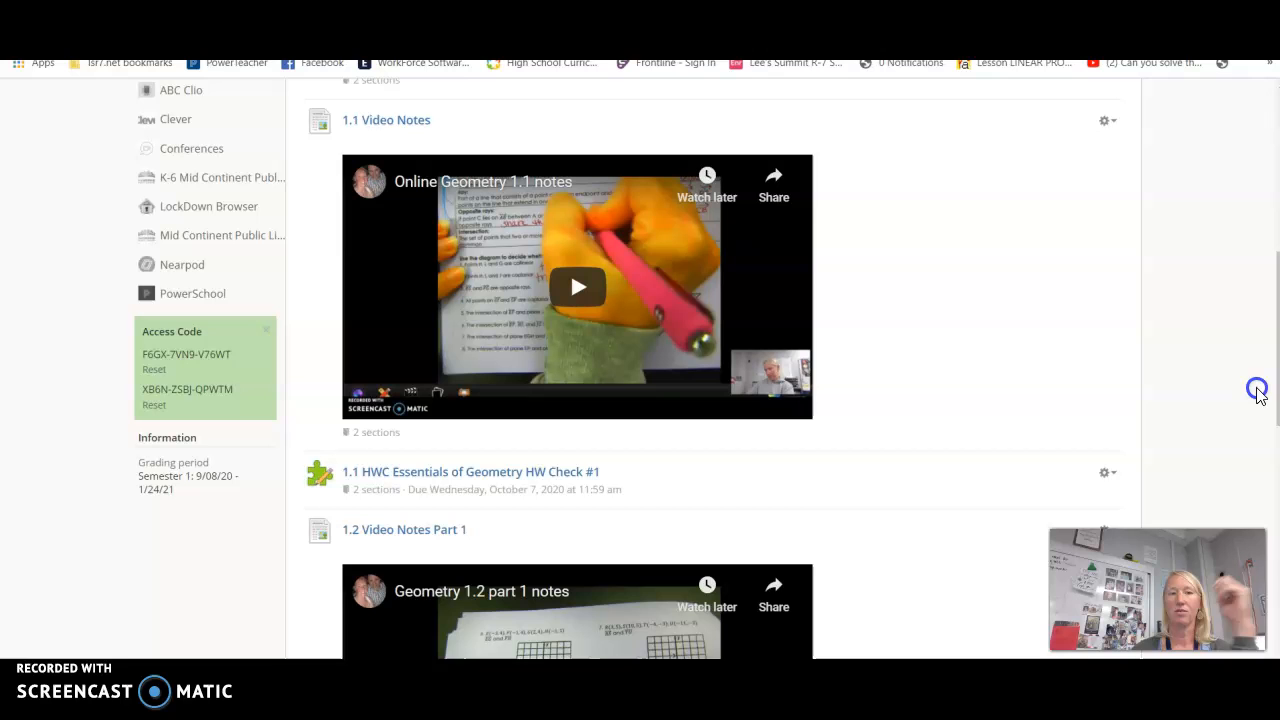
mouse_move(1276, 270)
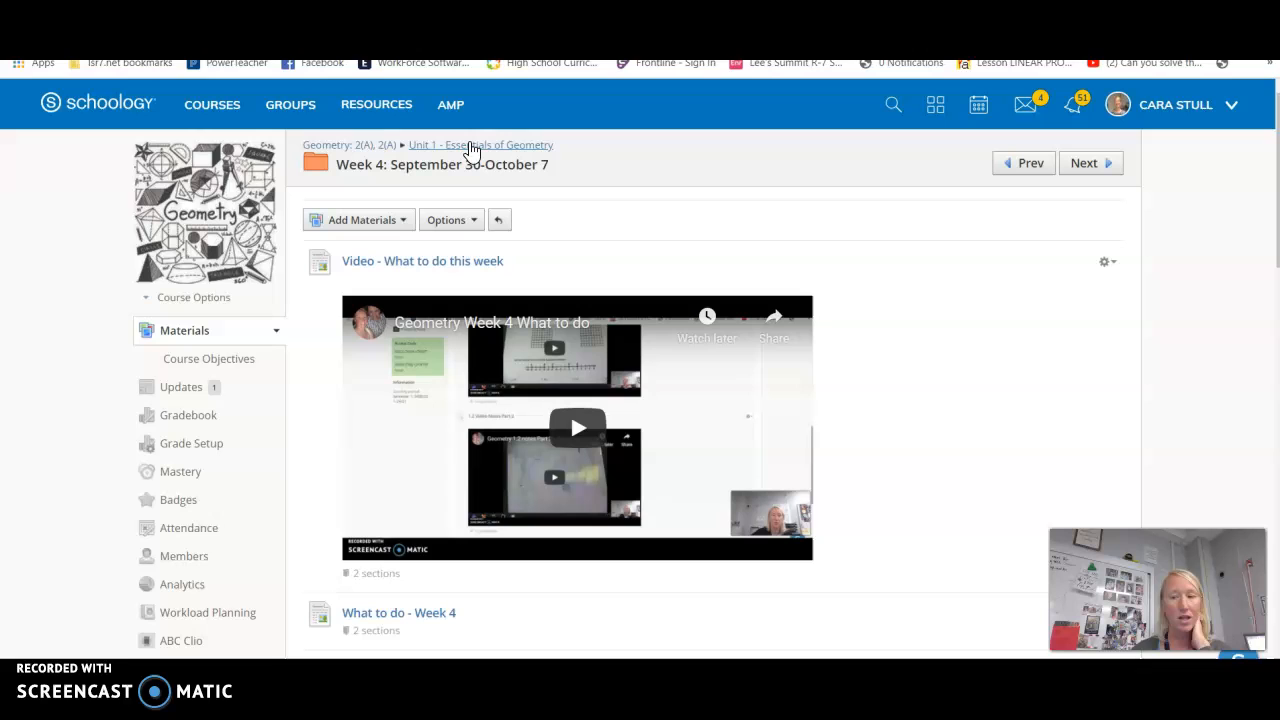
mouse_move(256, 84)
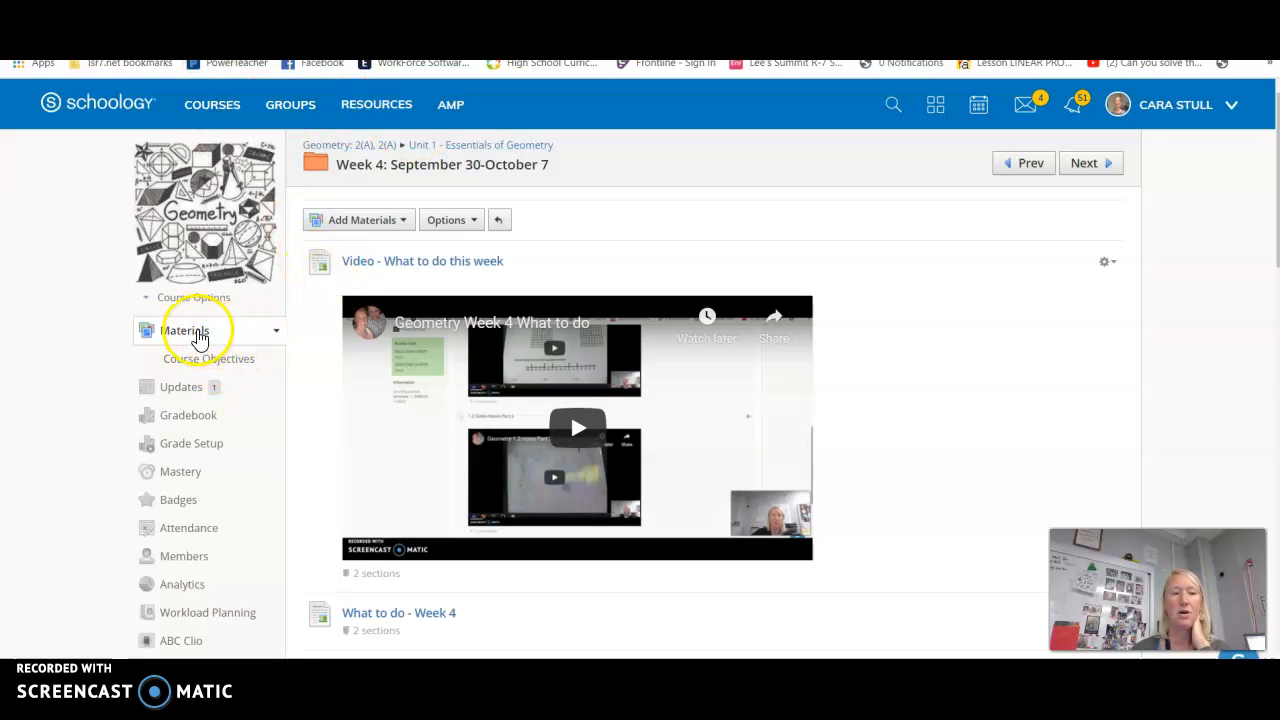
mouse_move(1068, 414)
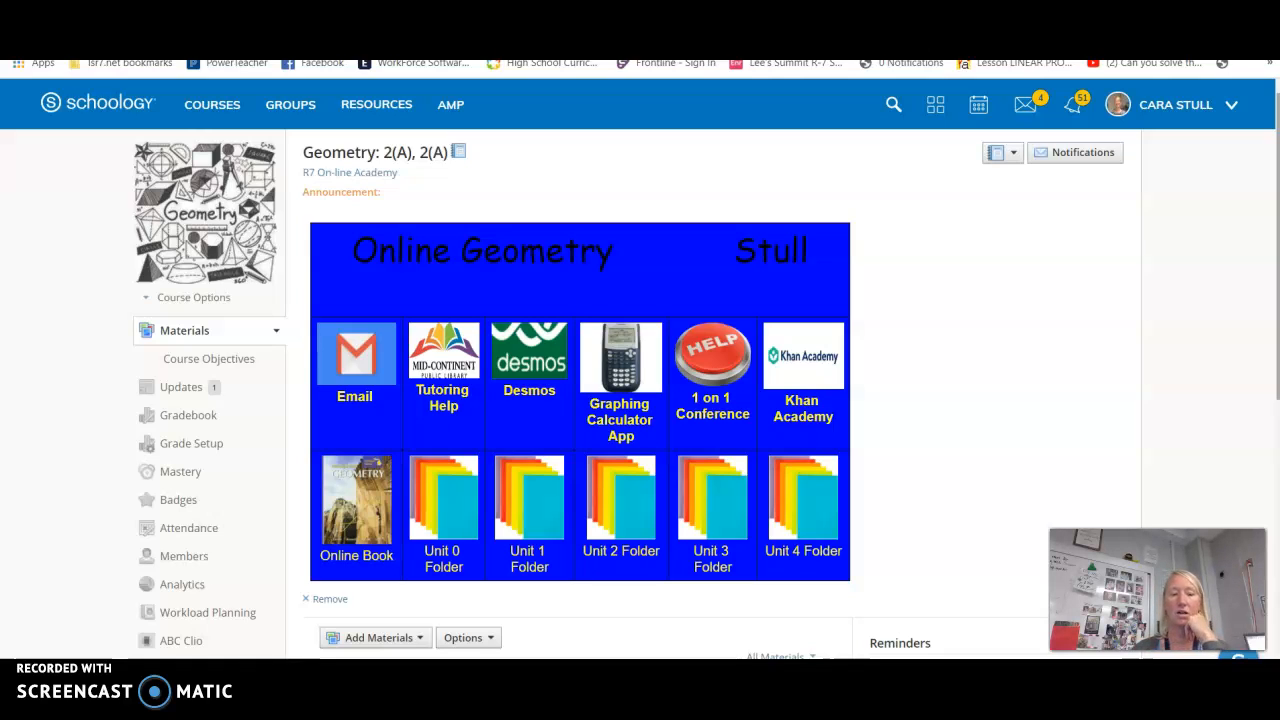
mouse_move(1004, 324)
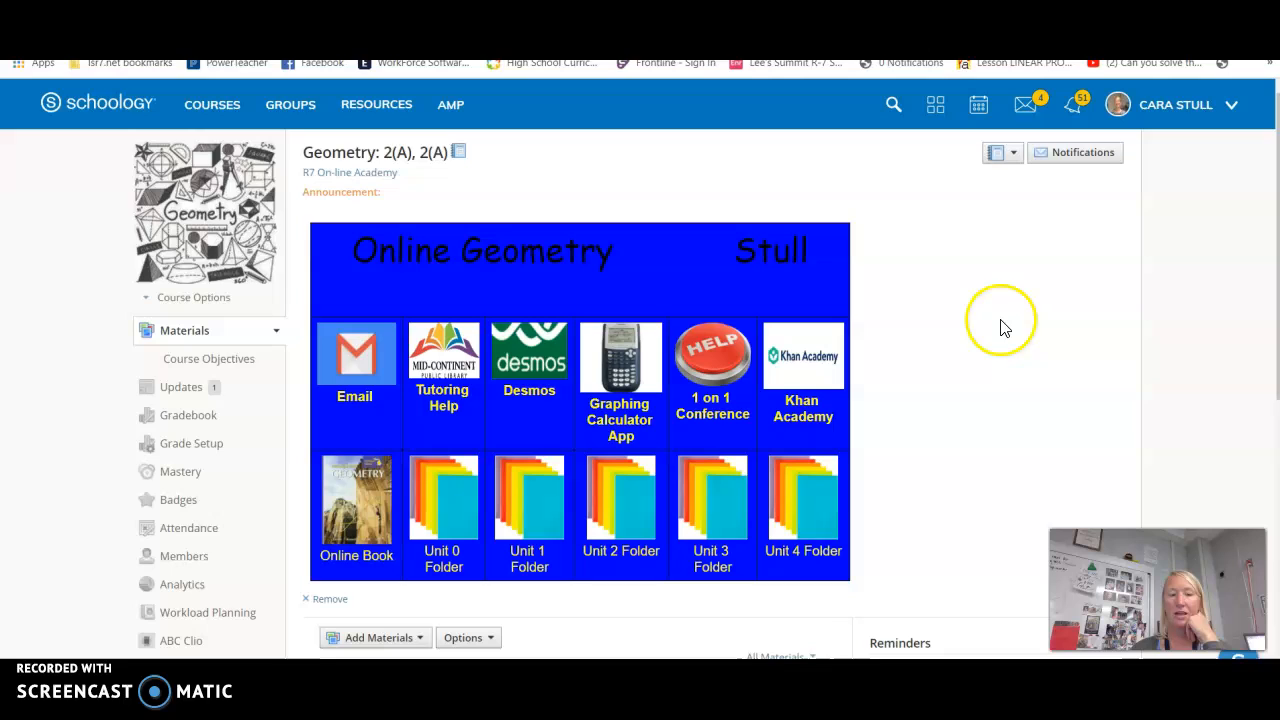
mouse_move(1004, 328)
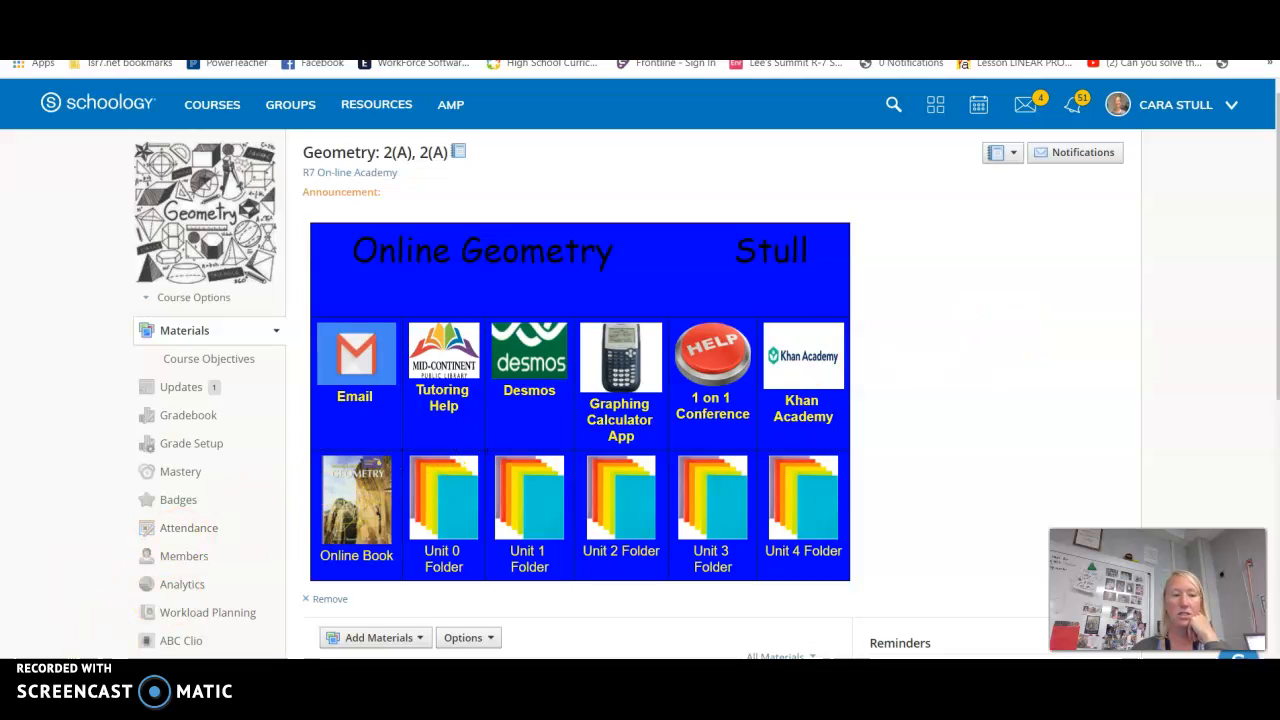